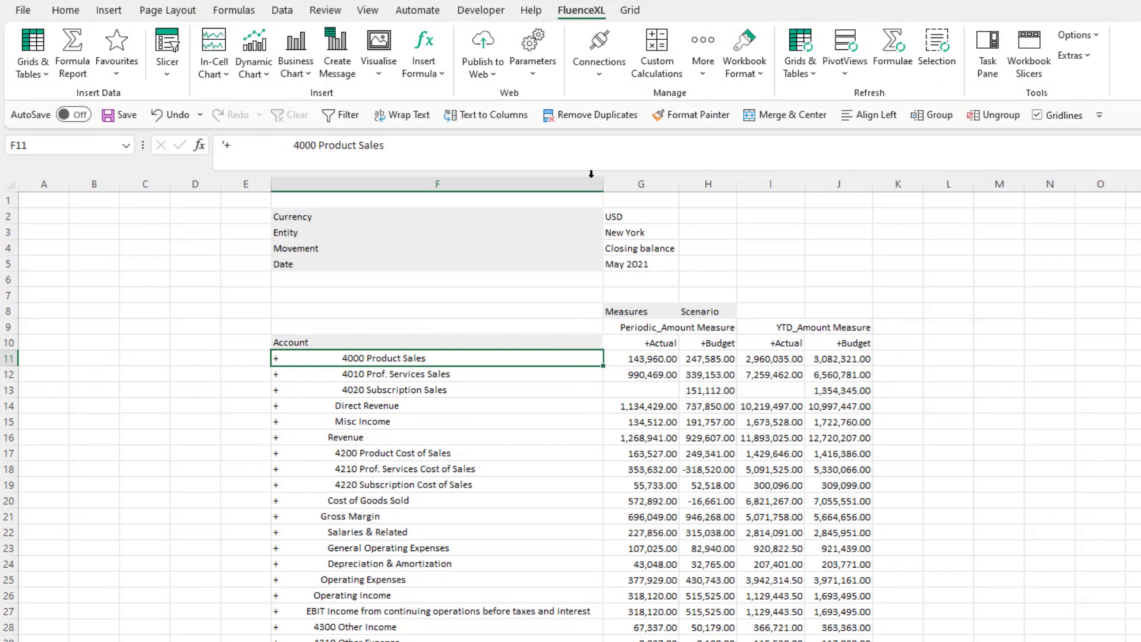
Launch the FluenceXL Report Designer for the Income Statement grid.
click(598, 52)
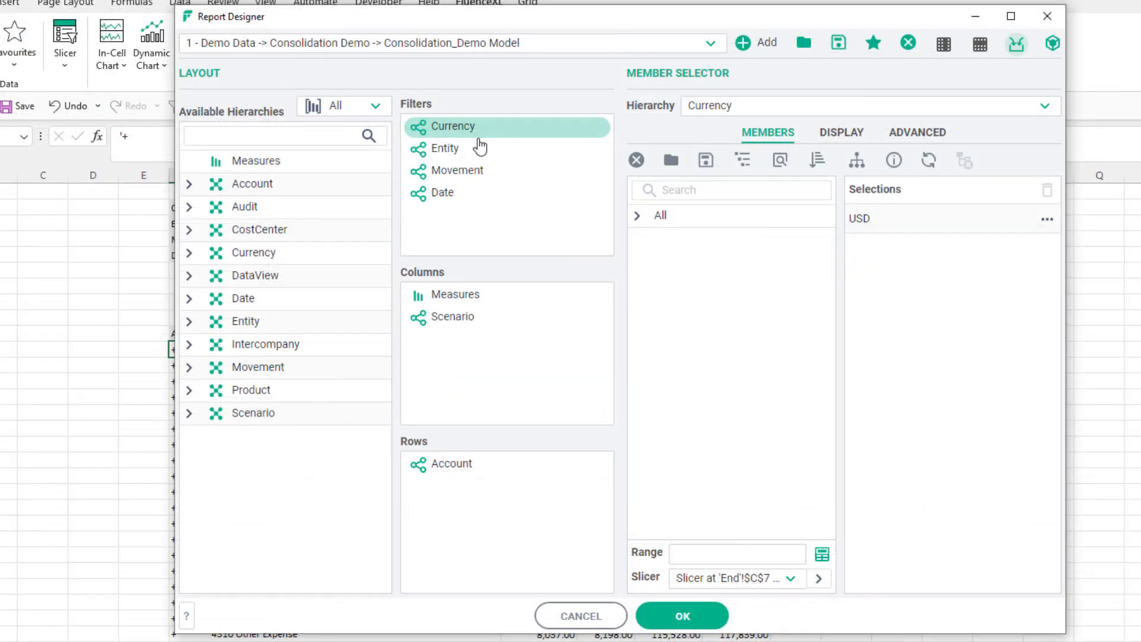
Review the Entity, Movement and Date filters and the measure and scenario column selections.
click(445, 148)
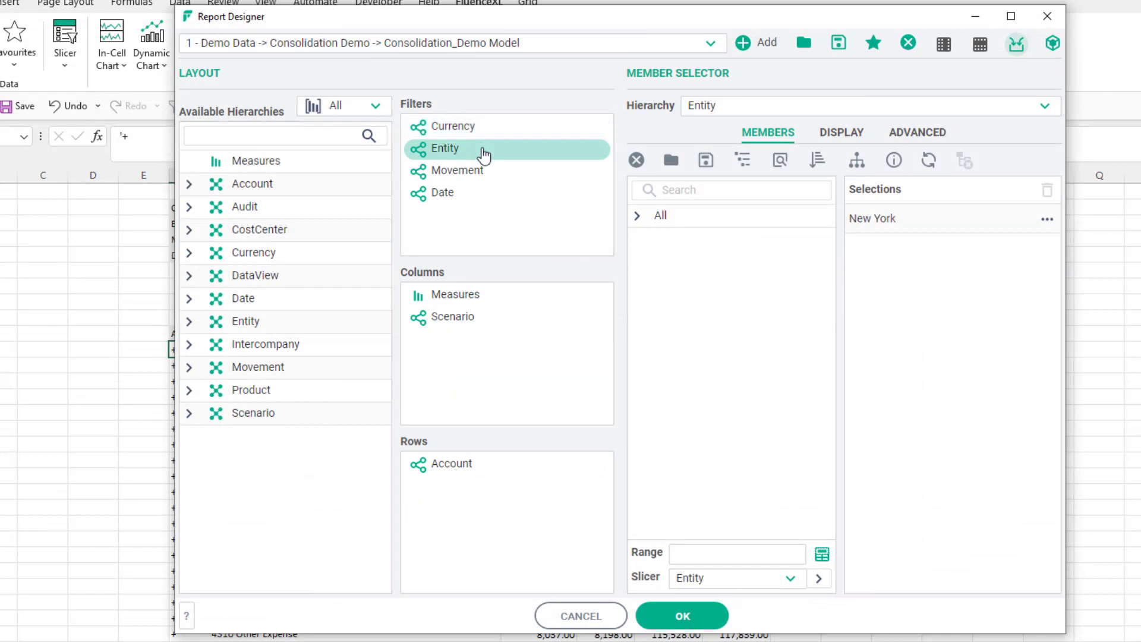
click(456, 170)
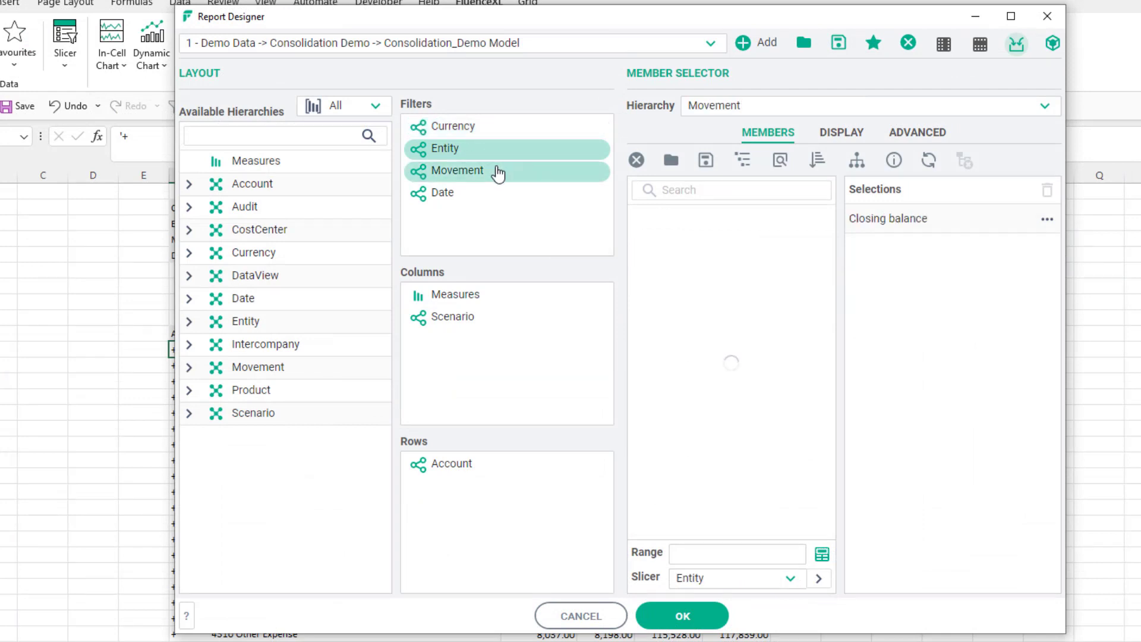
click(442, 193)
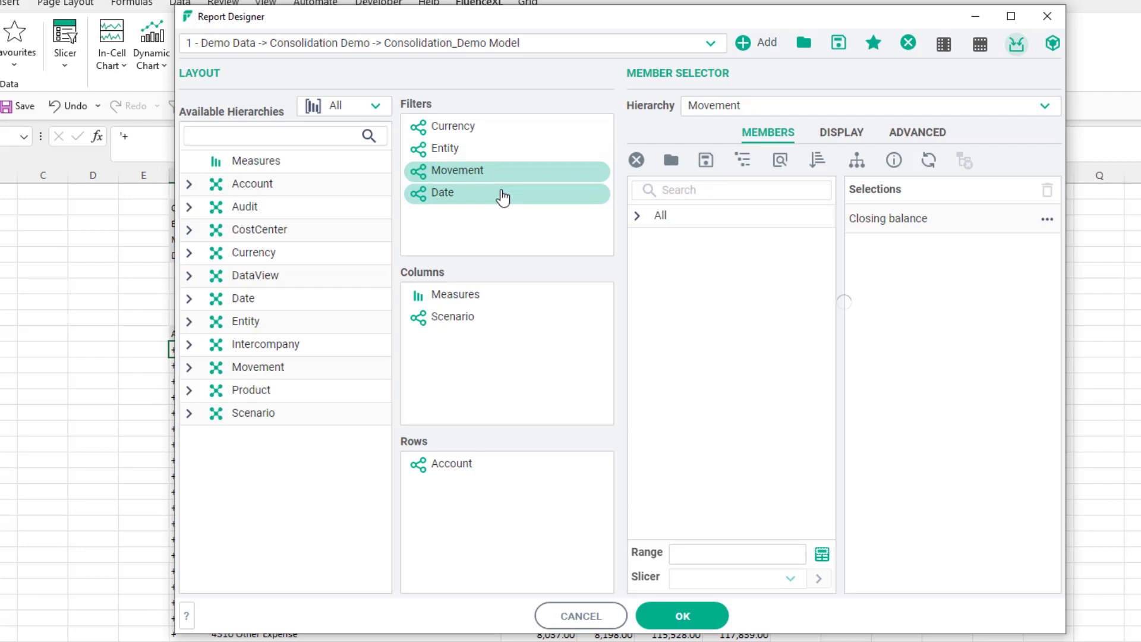
click(444, 192)
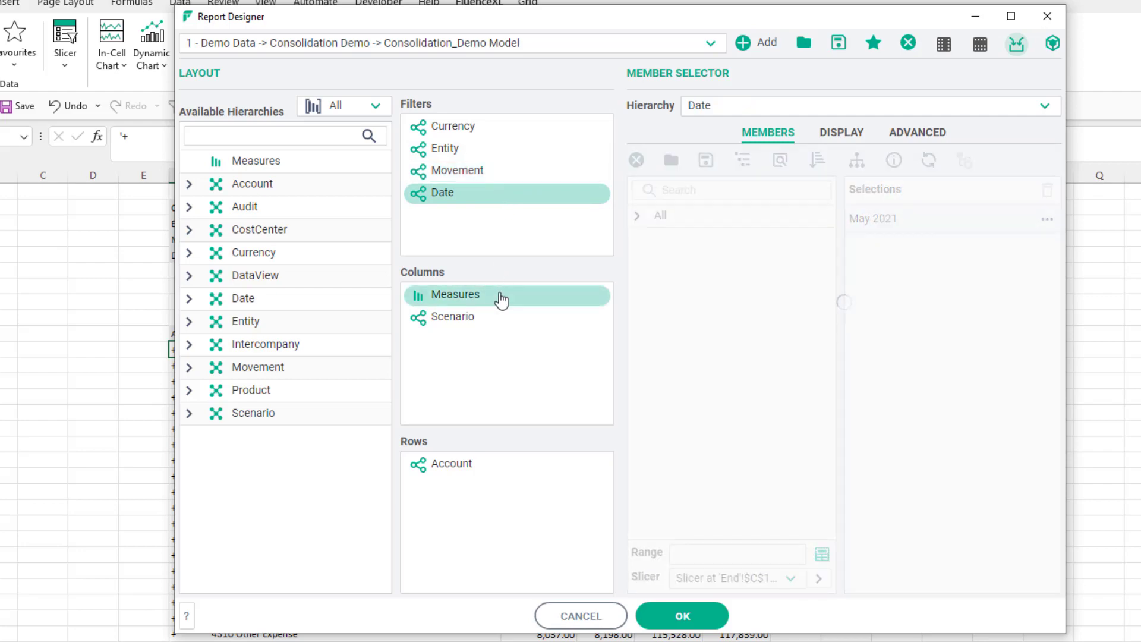
click(455, 294)
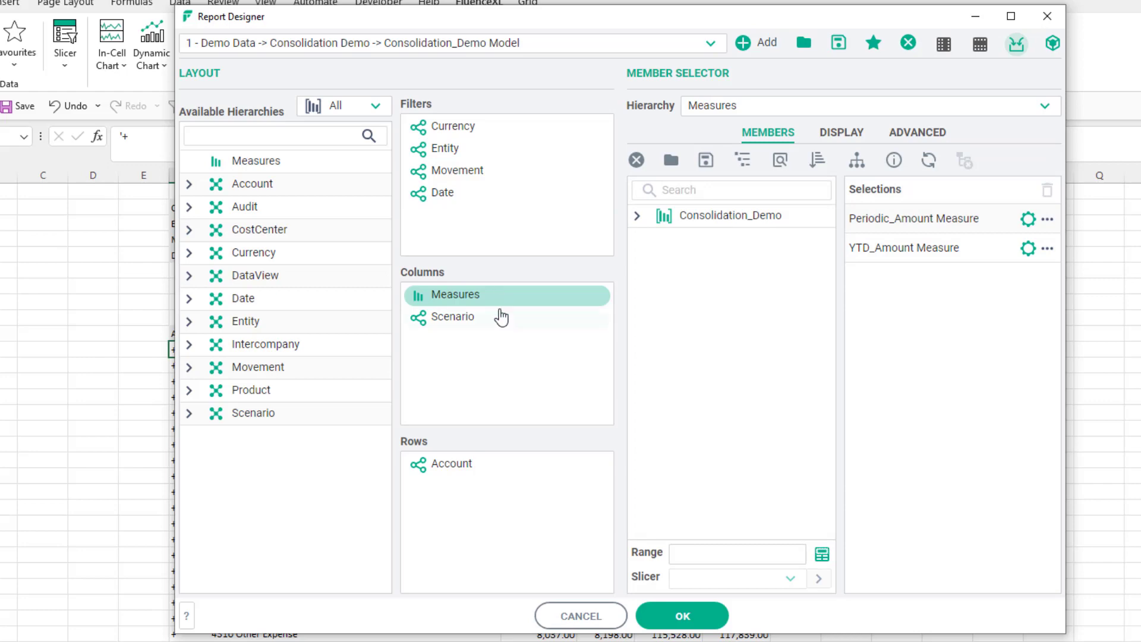
click(451, 316)
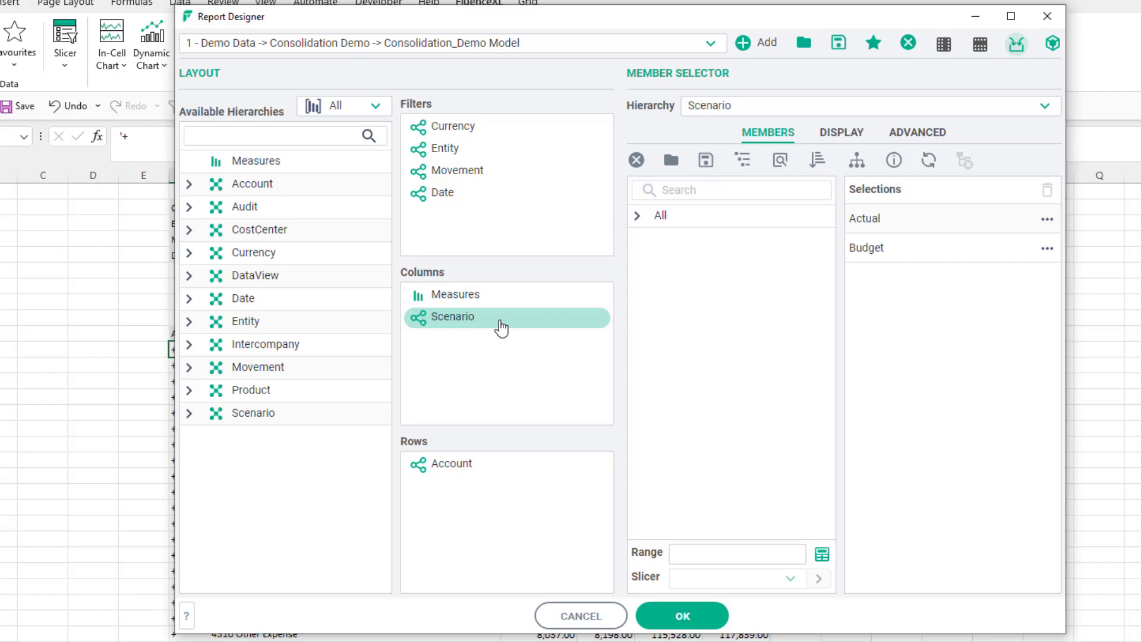
Load the saved '6. Accounts' member list as the Account row selection.
click(506, 463)
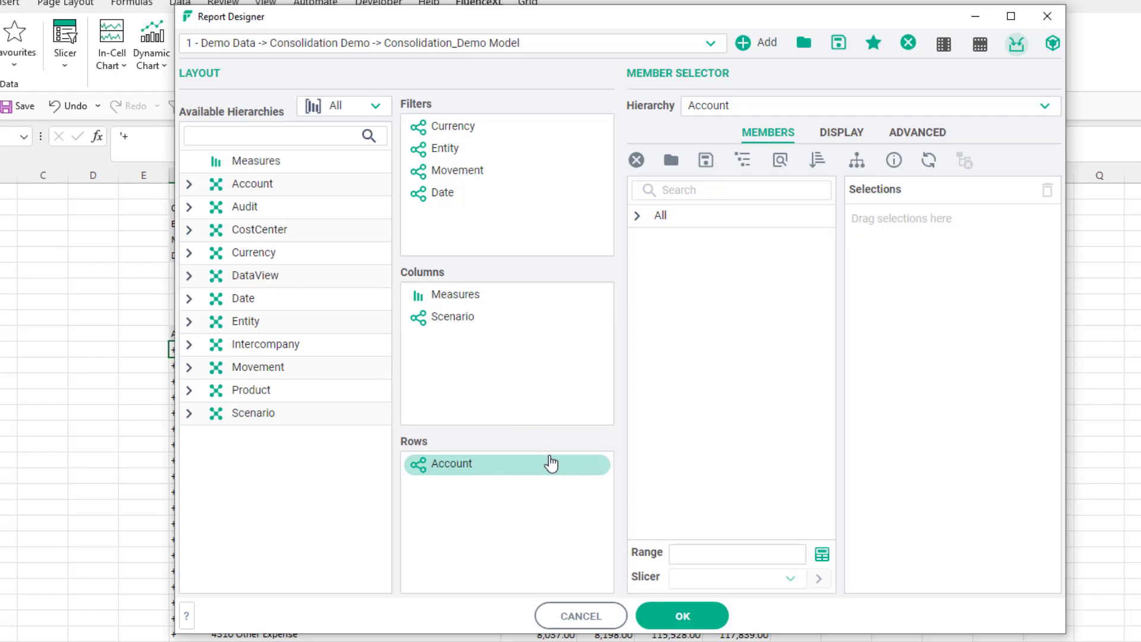
click(637, 215)
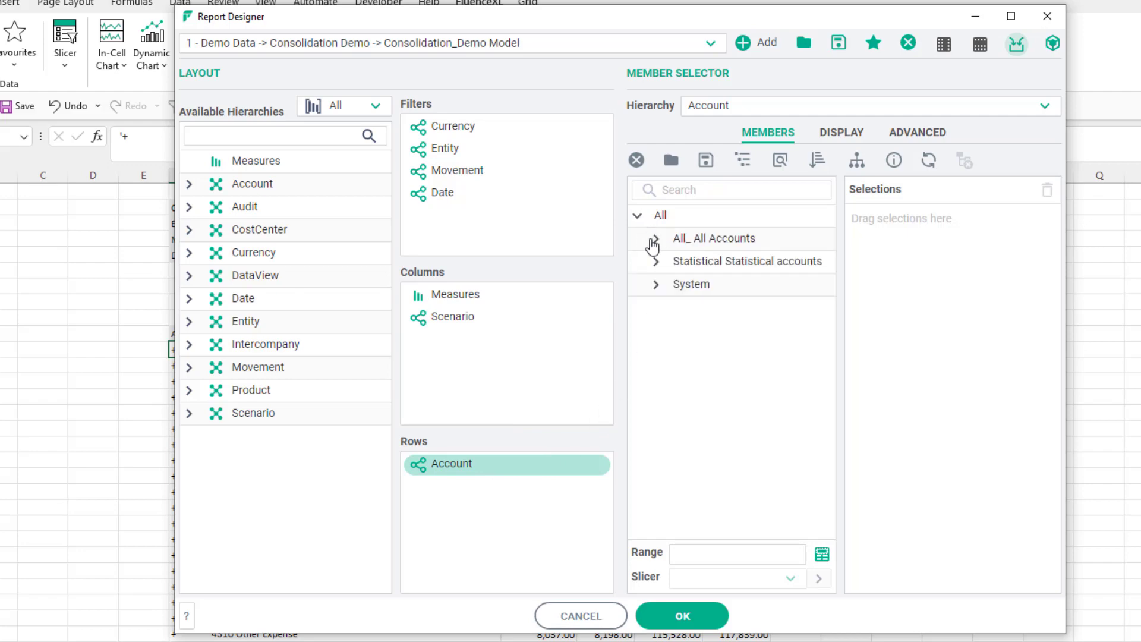
click(653, 242)
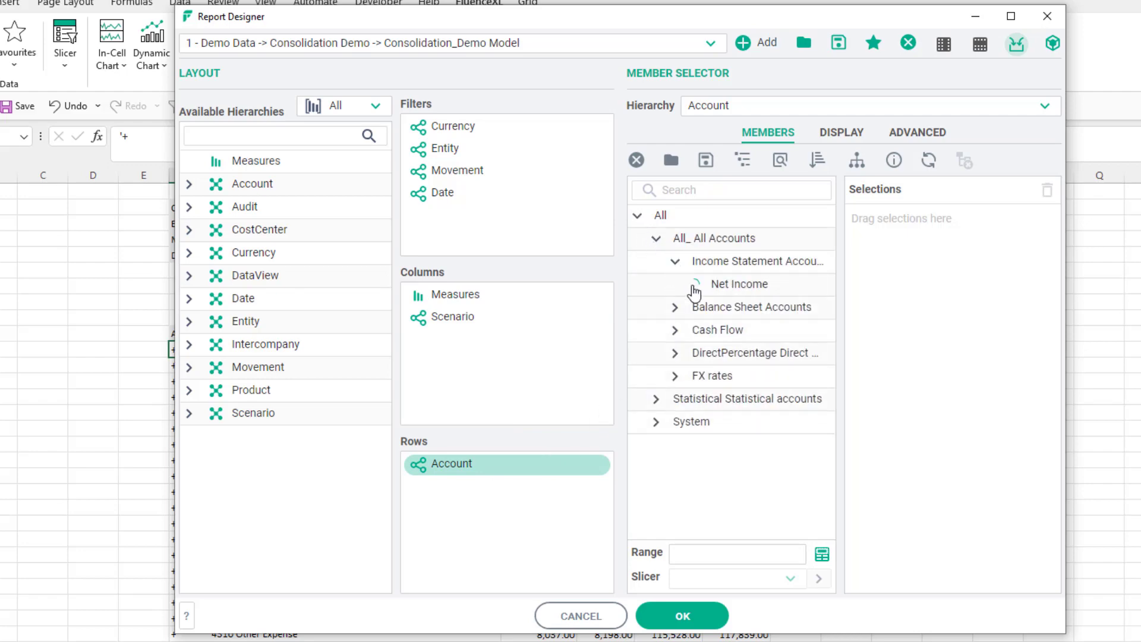
click(693, 284)
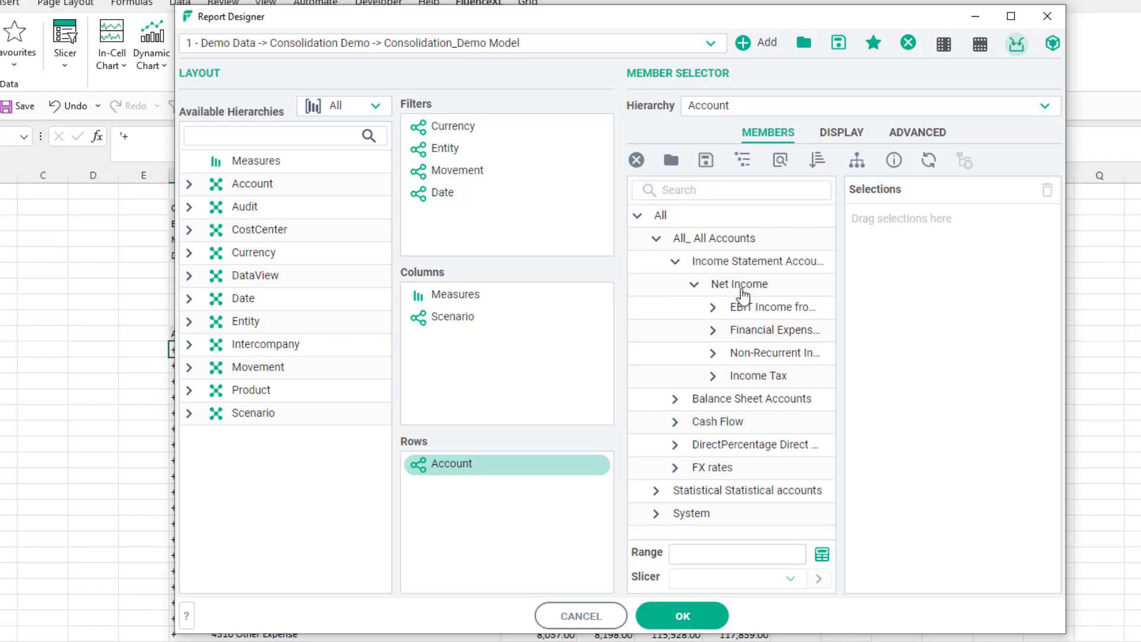
click(738, 284)
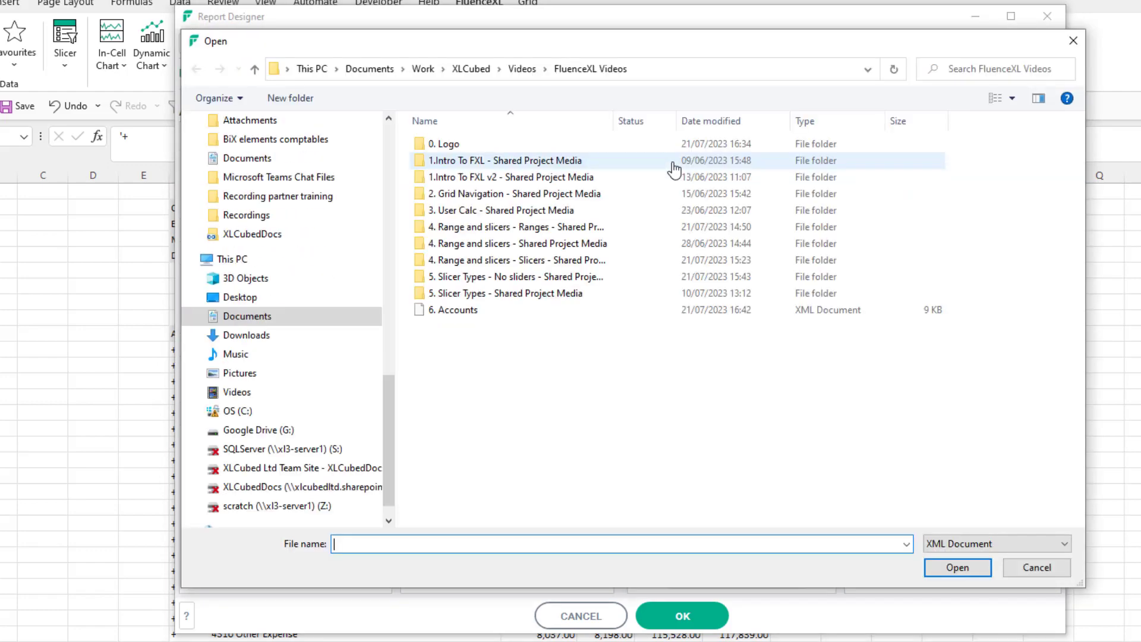
click(455, 309)
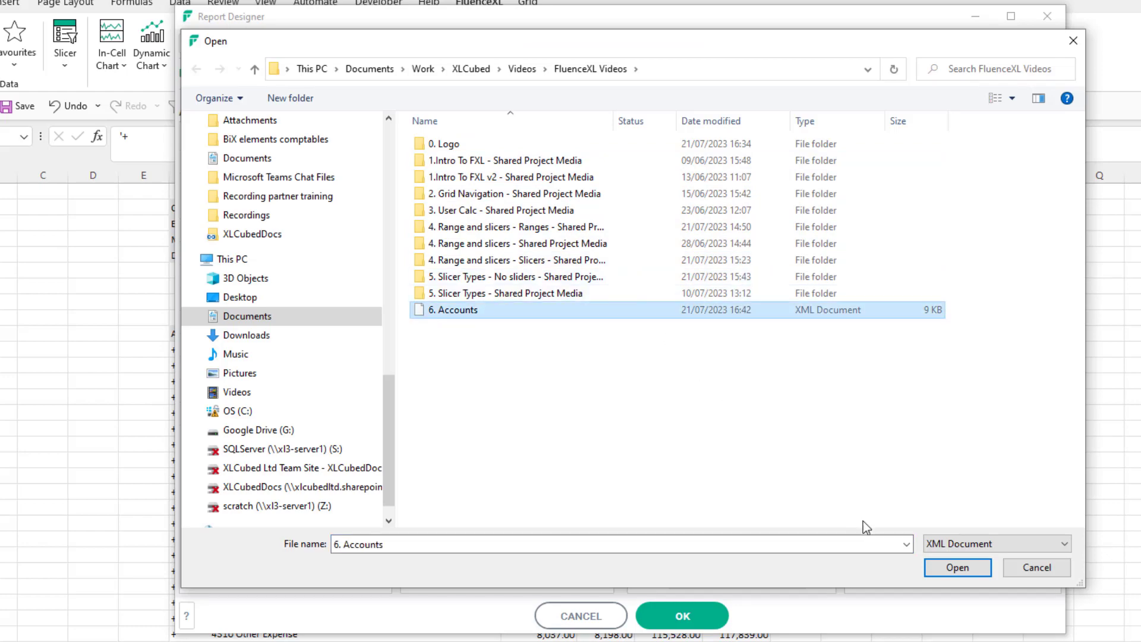
click(956, 568)
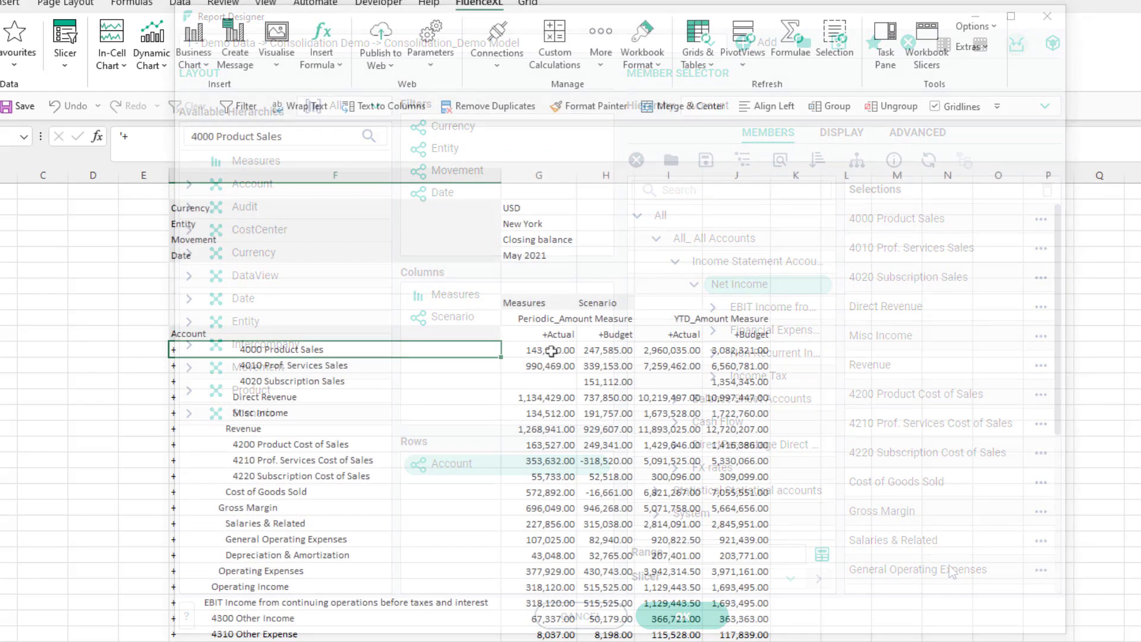
Convert the grid into an XL3Lookup formula report and confirm.
right_click(538, 350)
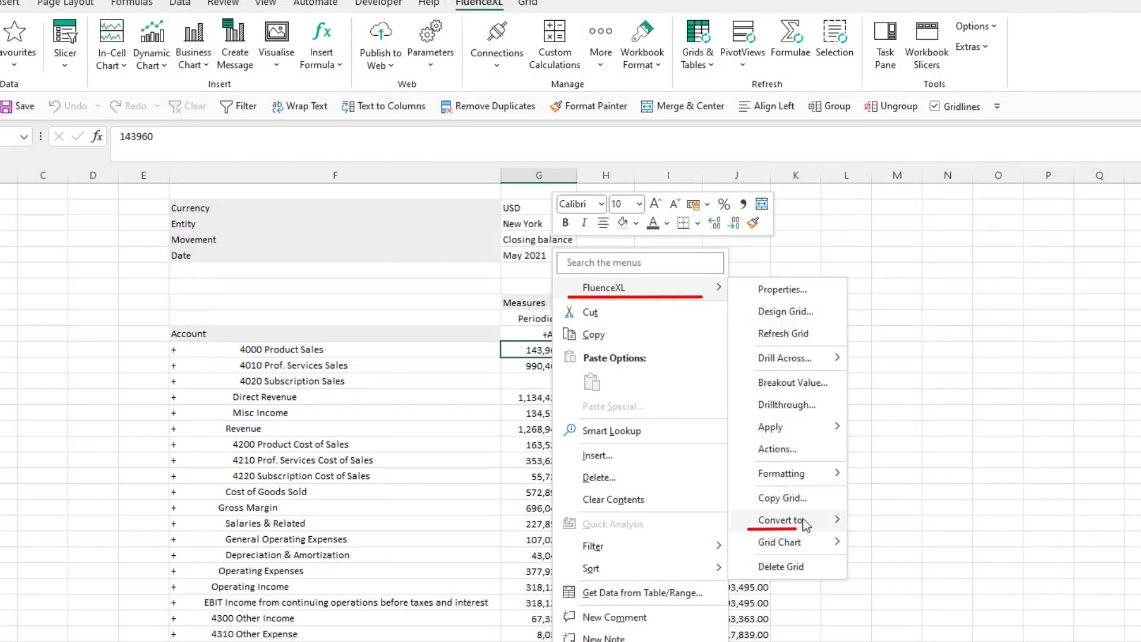
mouse_move(779, 521)
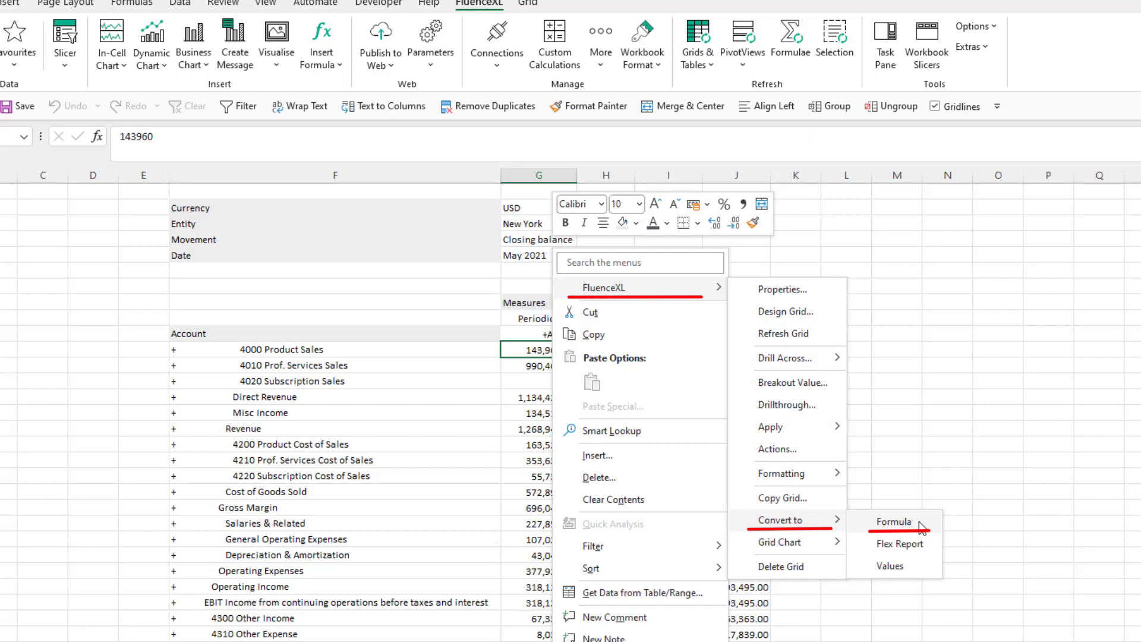
click(894, 522)
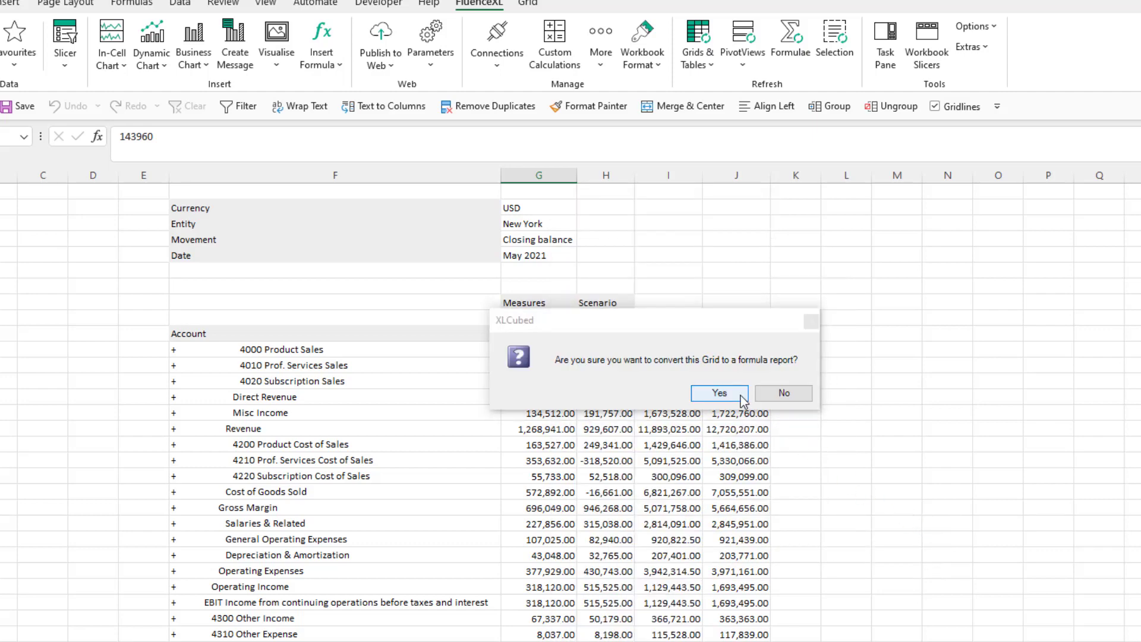
click(719, 392)
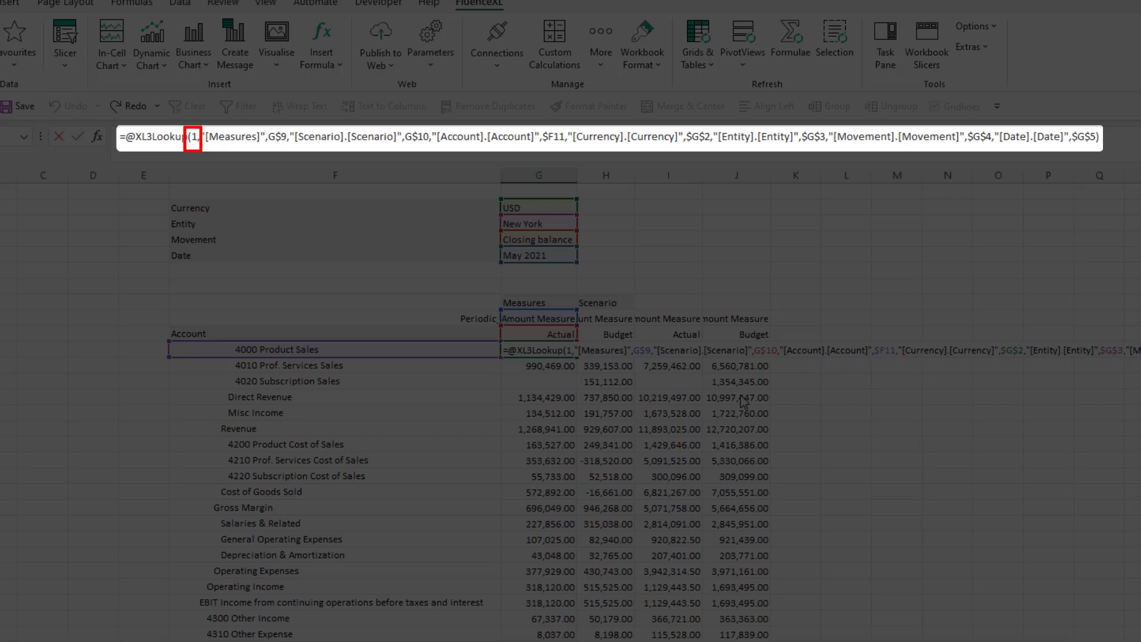
click(495, 38)
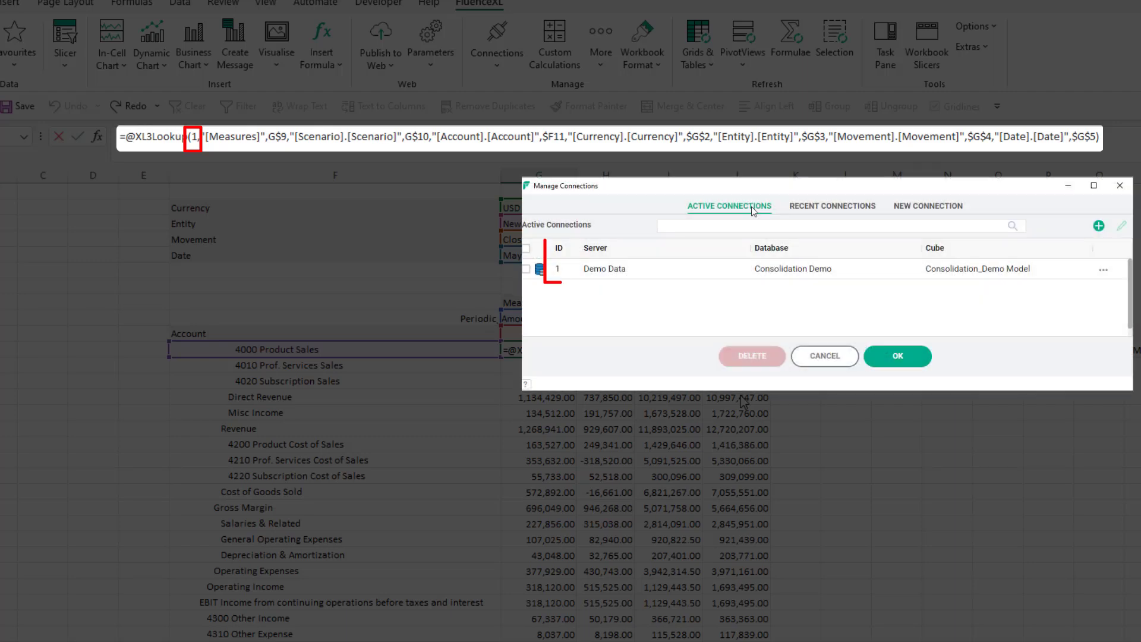
click(896, 355)
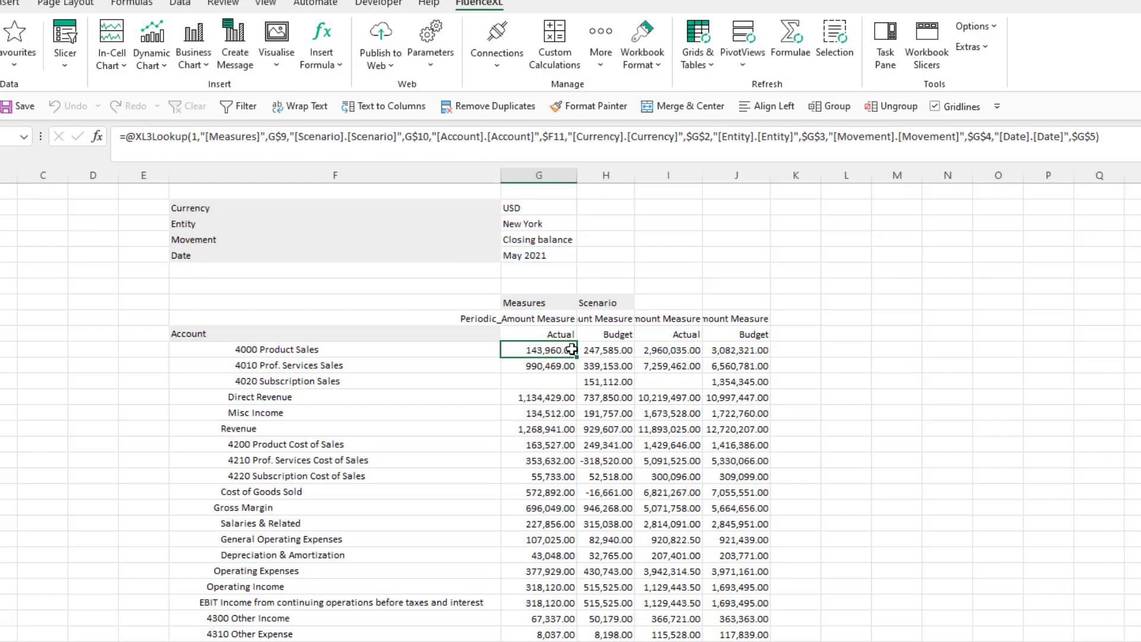
Edit the first value's XL3Lookup, keeping Currency referenced to the USD cell $G$2.
right_click(538, 349)
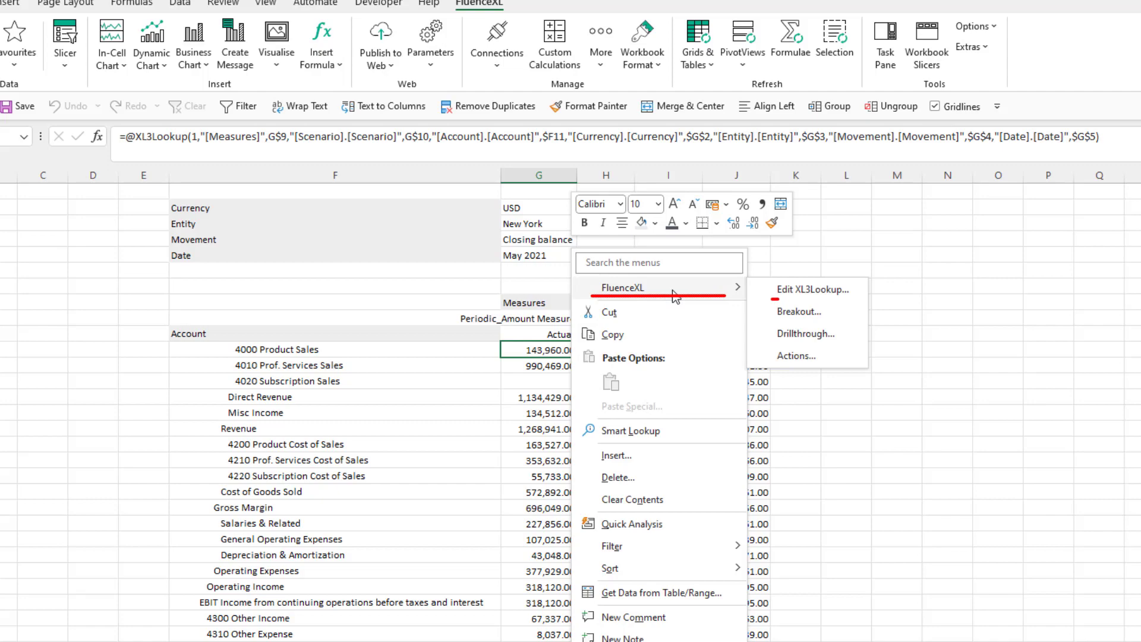
click(812, 290)
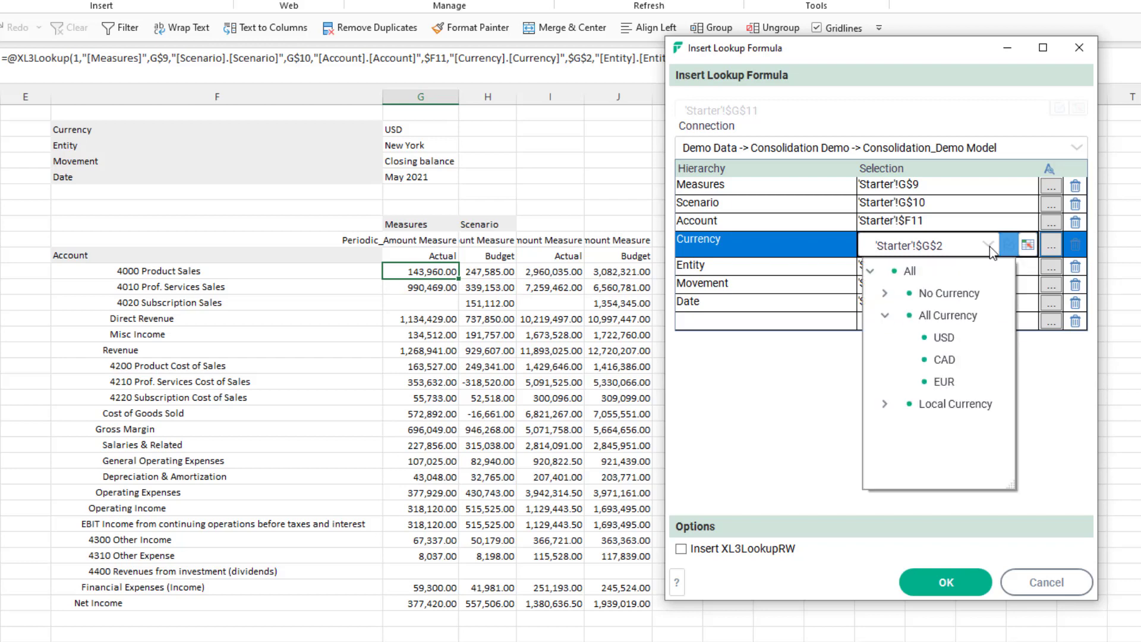
click(943, 359)
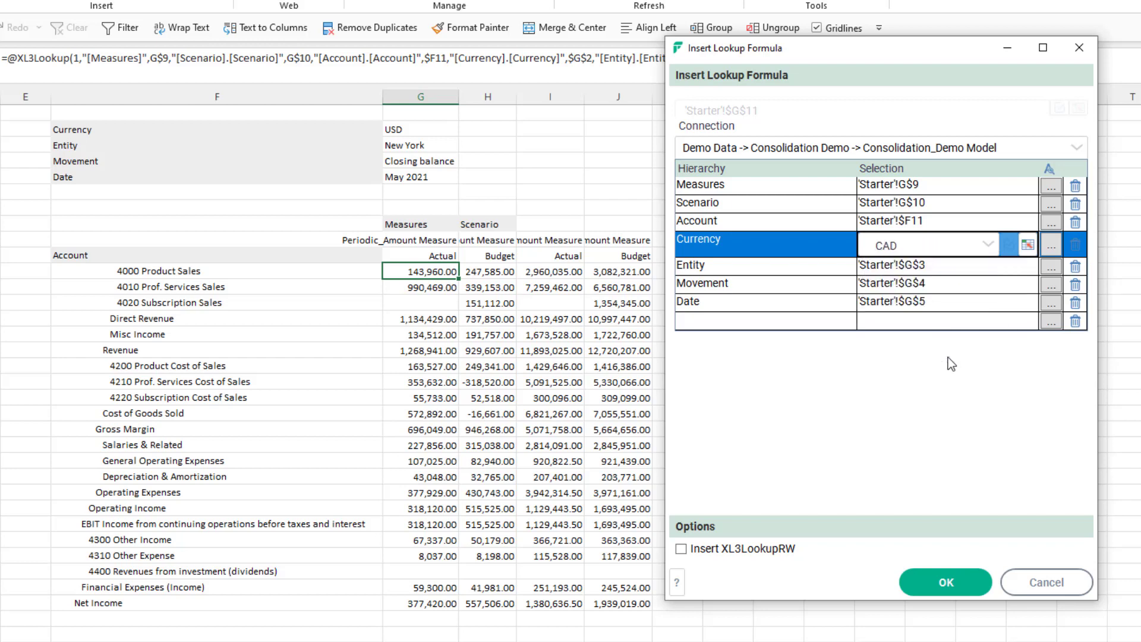
click(1051, 243)
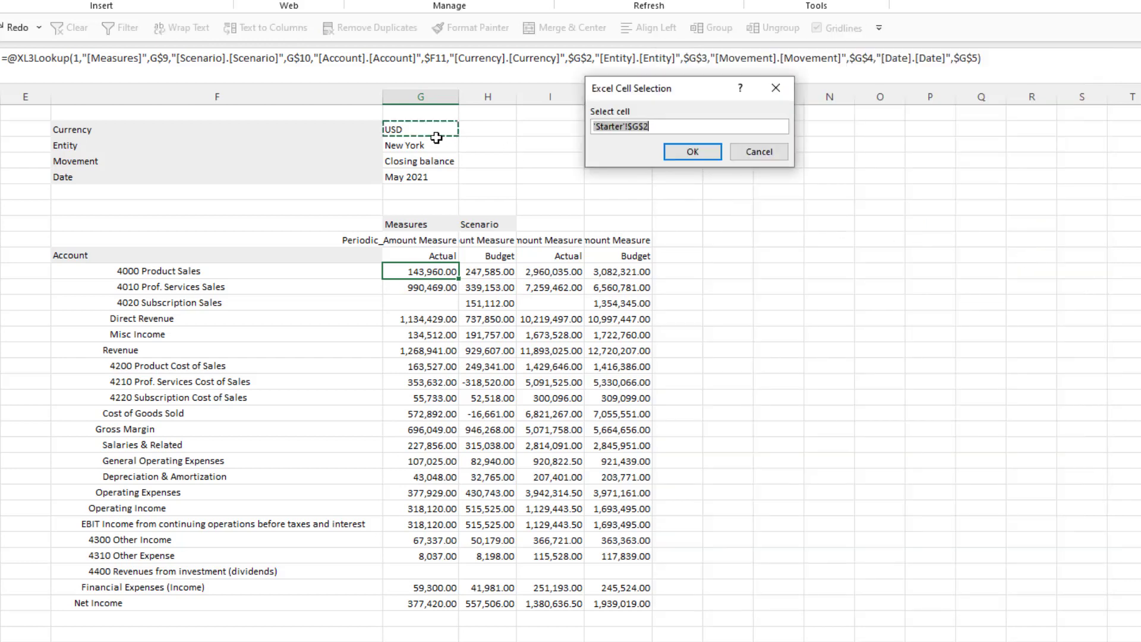
click(691, 151)
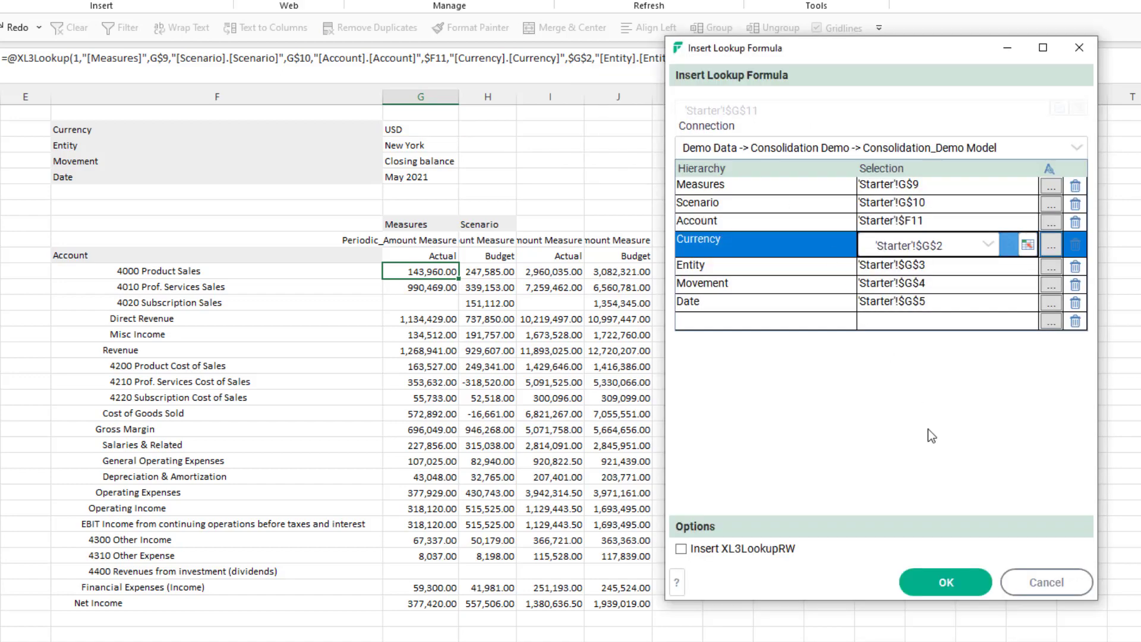
click(944, 581)
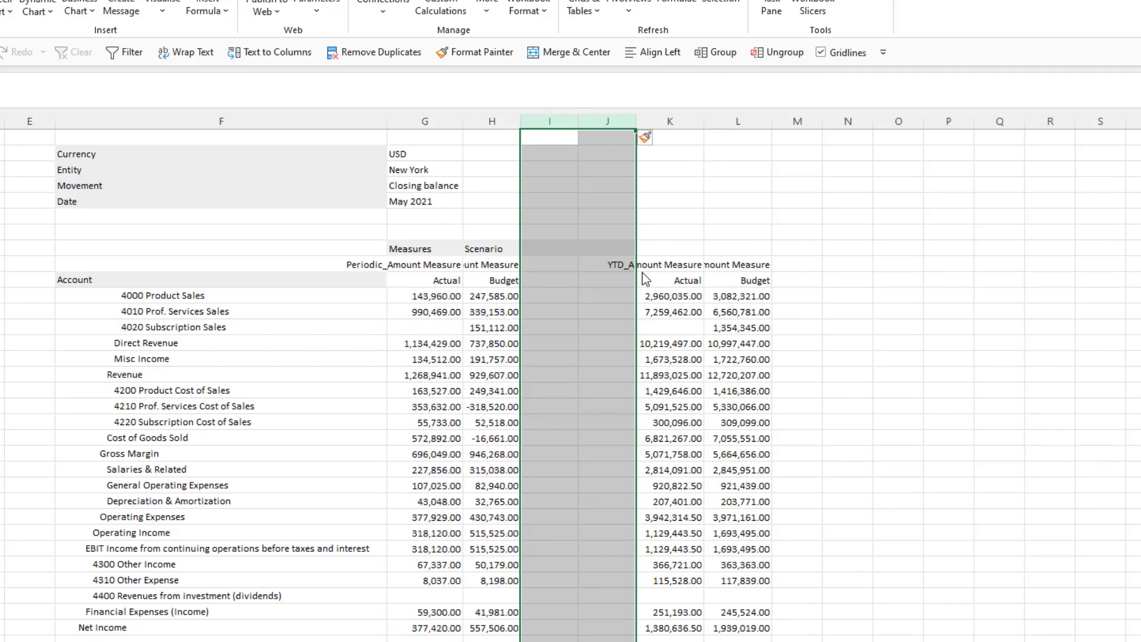
Select the Entity cell reading New York and bring up its member lookup.
click(491, 169)
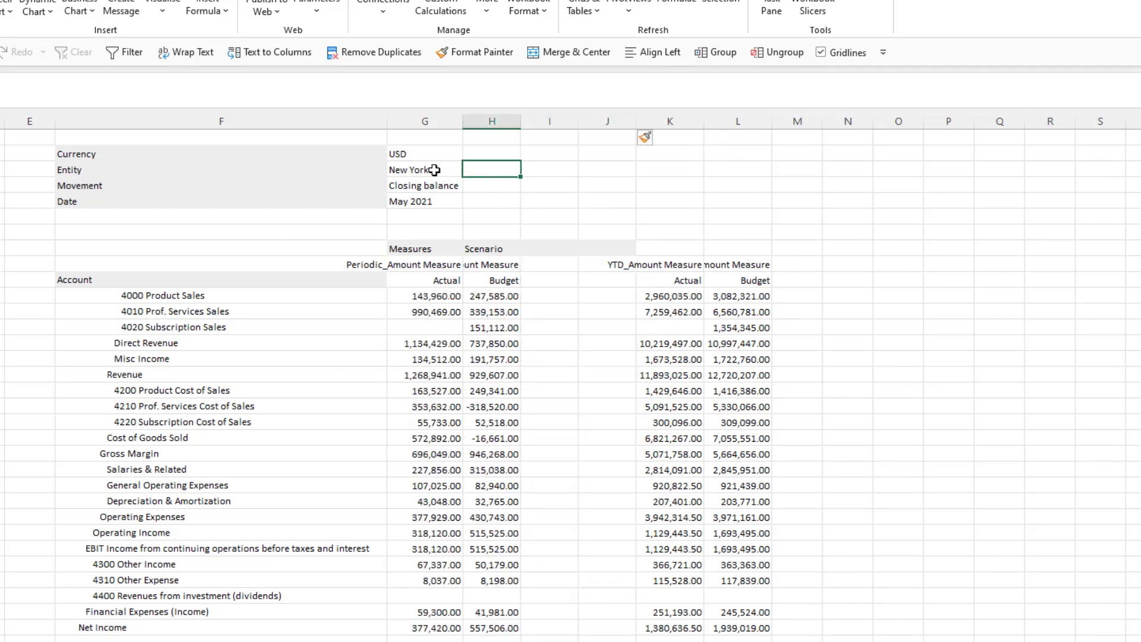
click(424, 170)
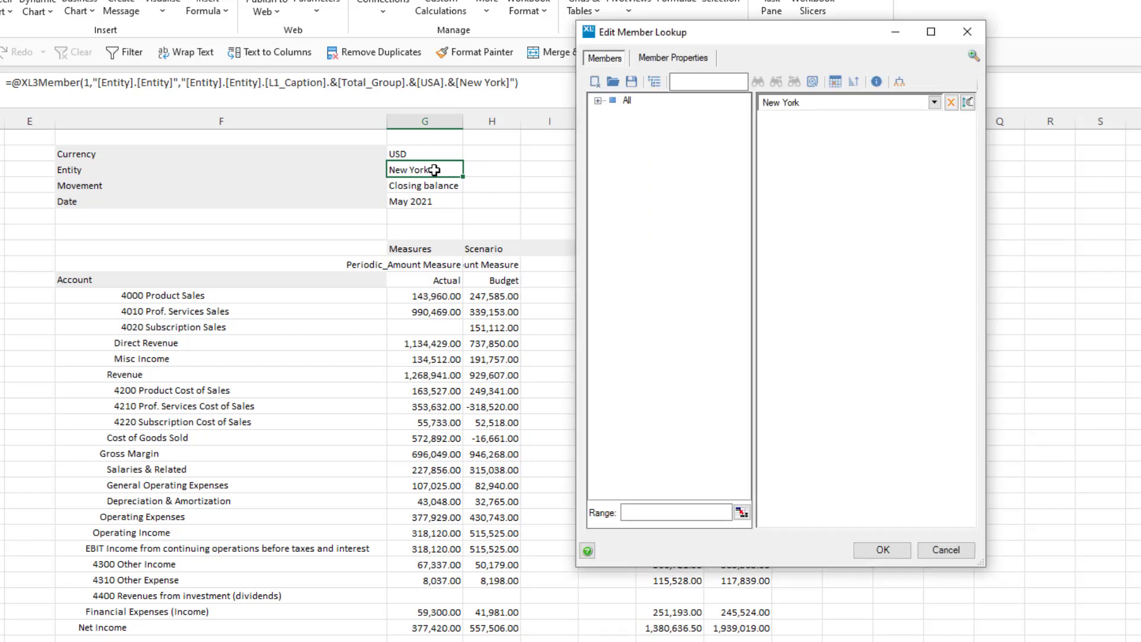
mouse_move(779, 109)
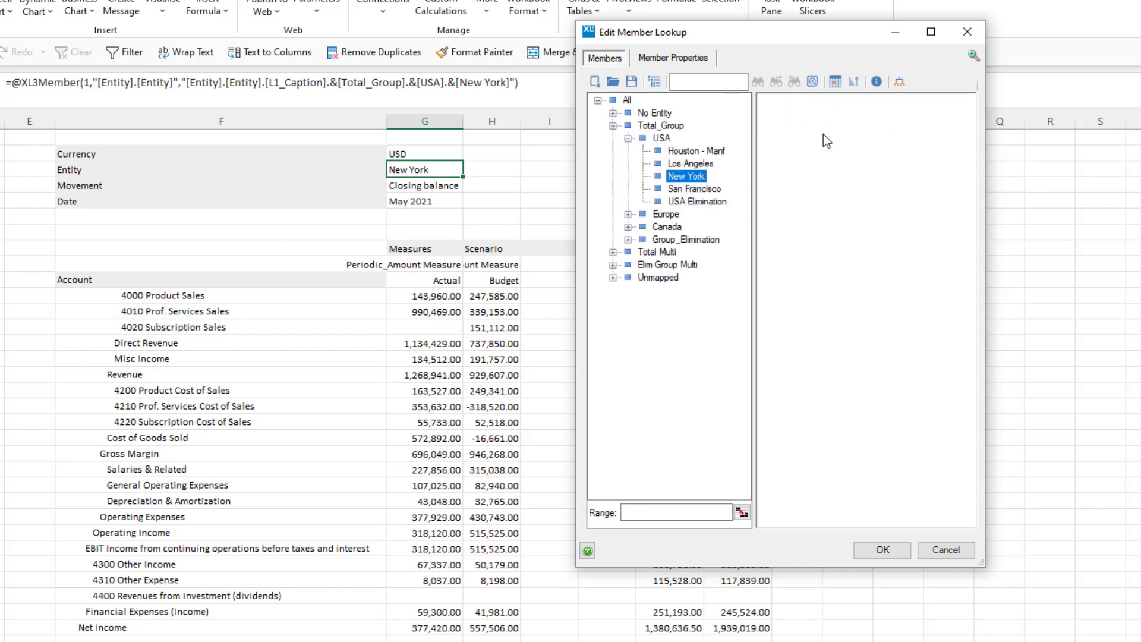
Set the Entity member to Los Angeles so all figures recalculate.
click(691, 163)
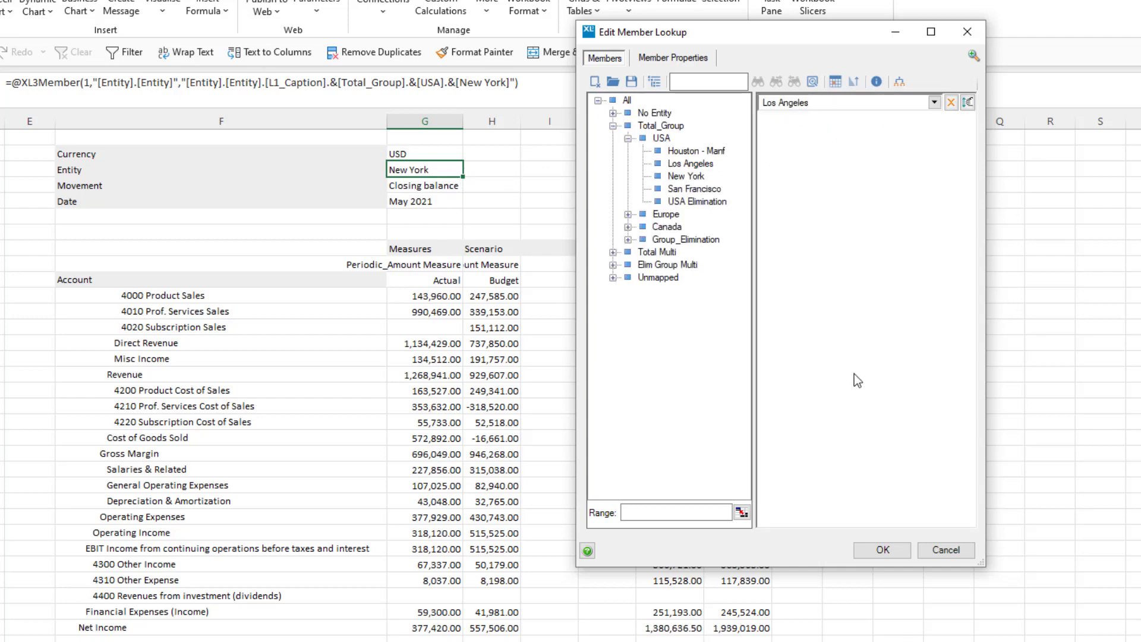
click(880, 549)
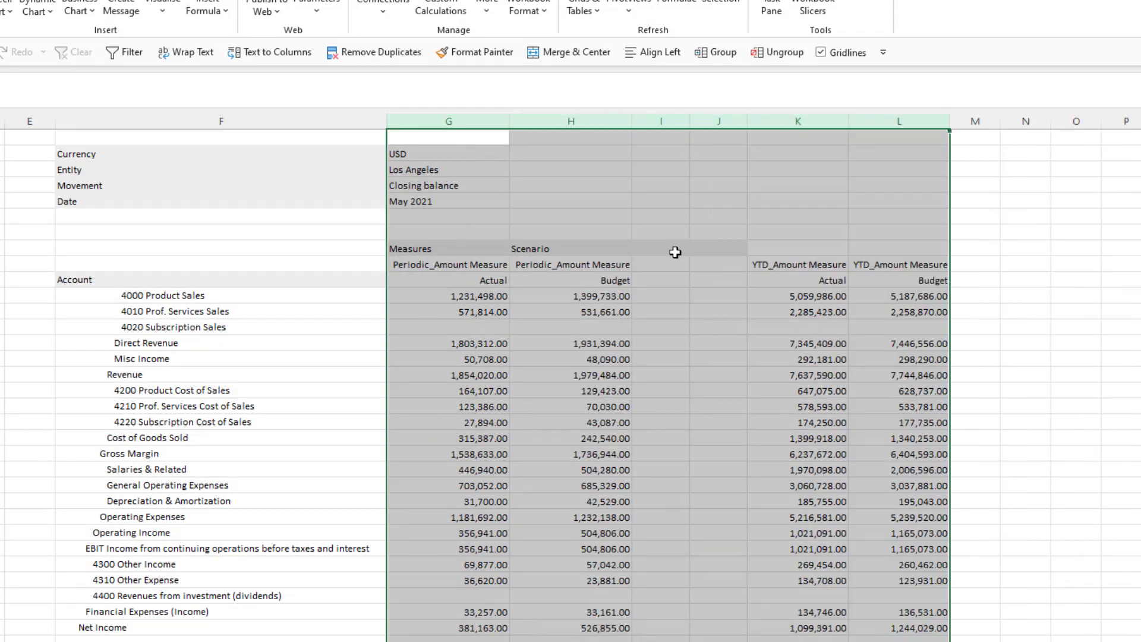
Add Variance and Variance % headers with IF(SUM(G11:H11)=0,...) formulas in I11 and J11.
text(Variance)
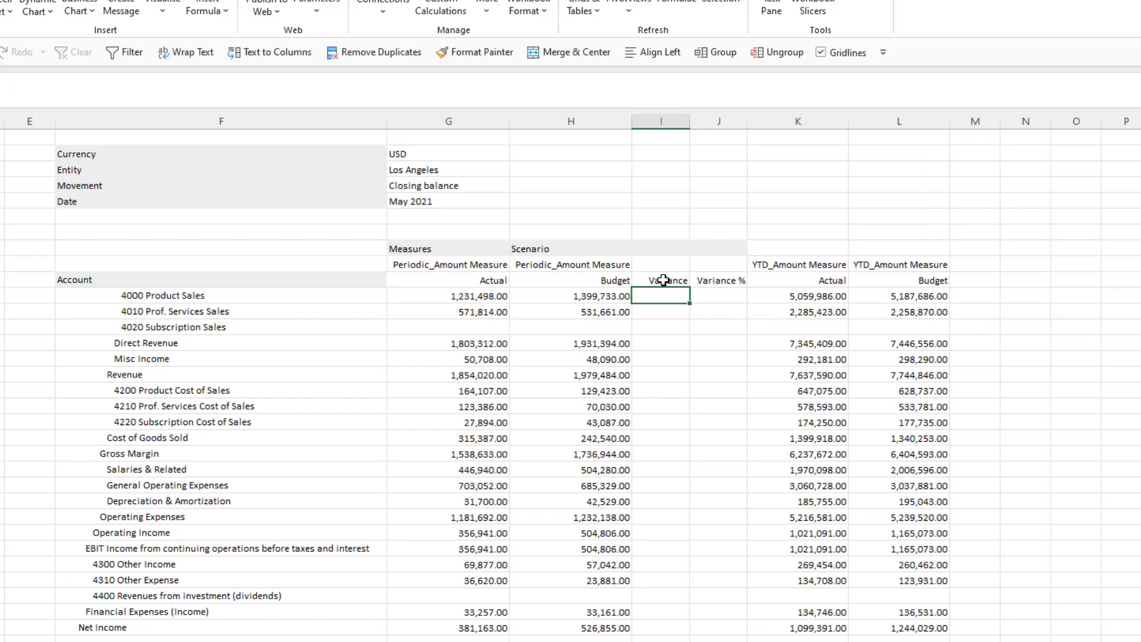
text(=if)
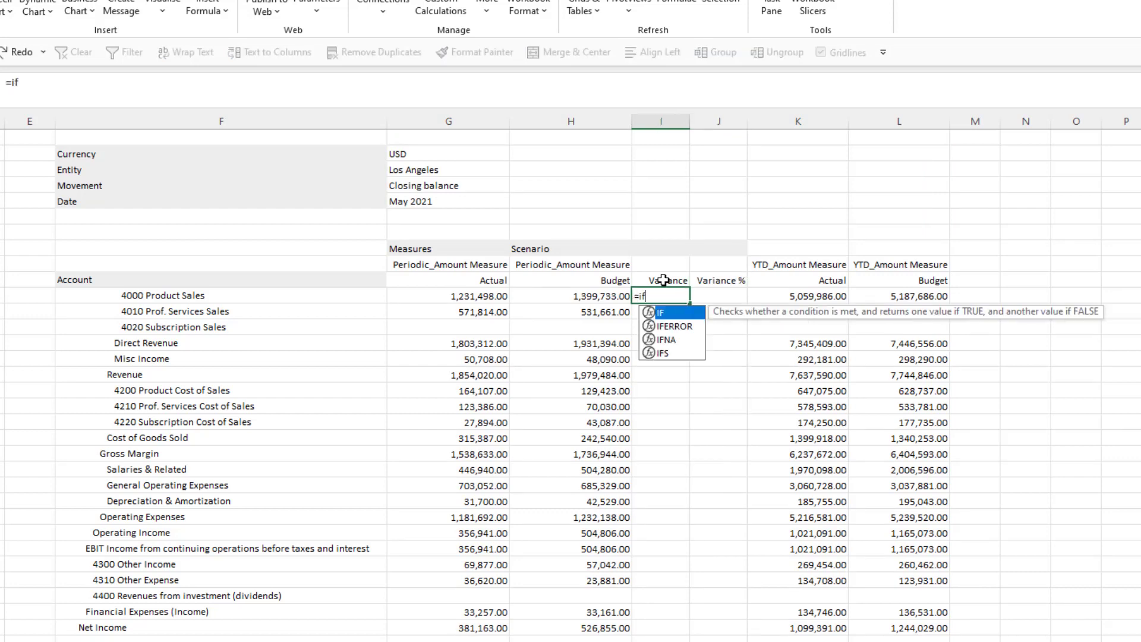
text((Sum(G11:H11)=0,0,H11-G11))
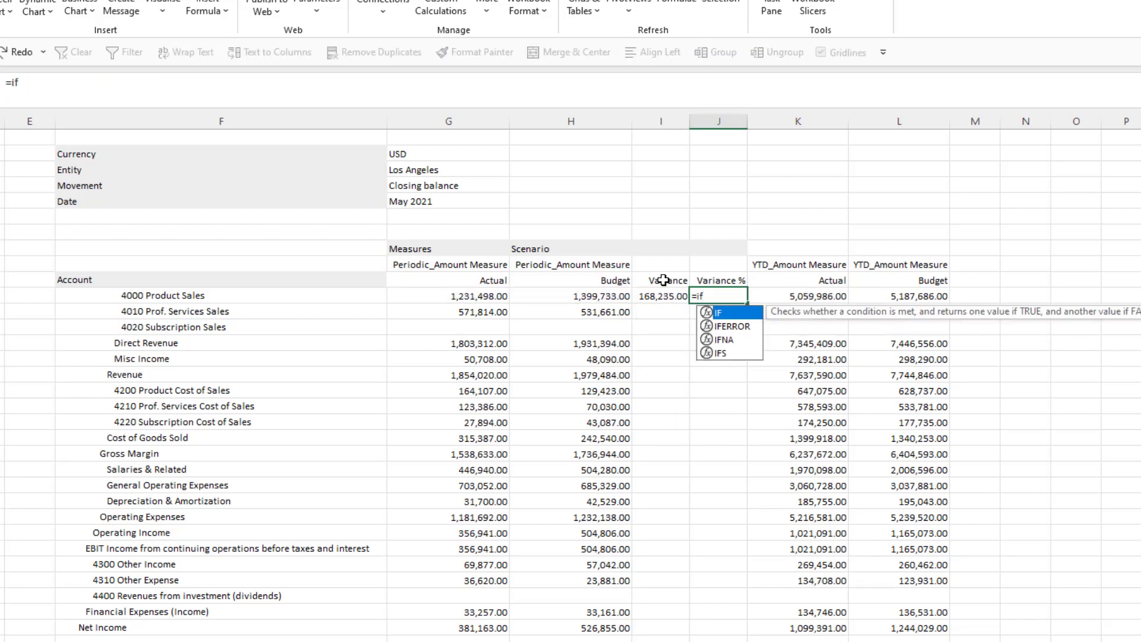
text((sum(G11:H11)=0,0,I11/G11))
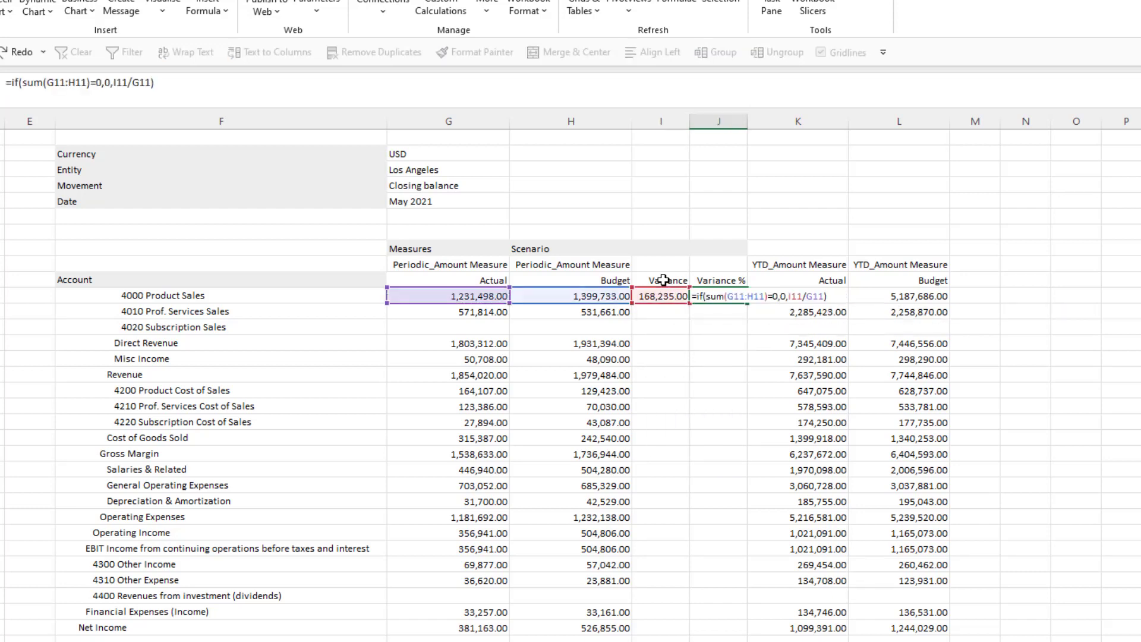
Format the variance cells, fill them down to Net Income and copy beside the YTD Budget.
right_click(661, 296)
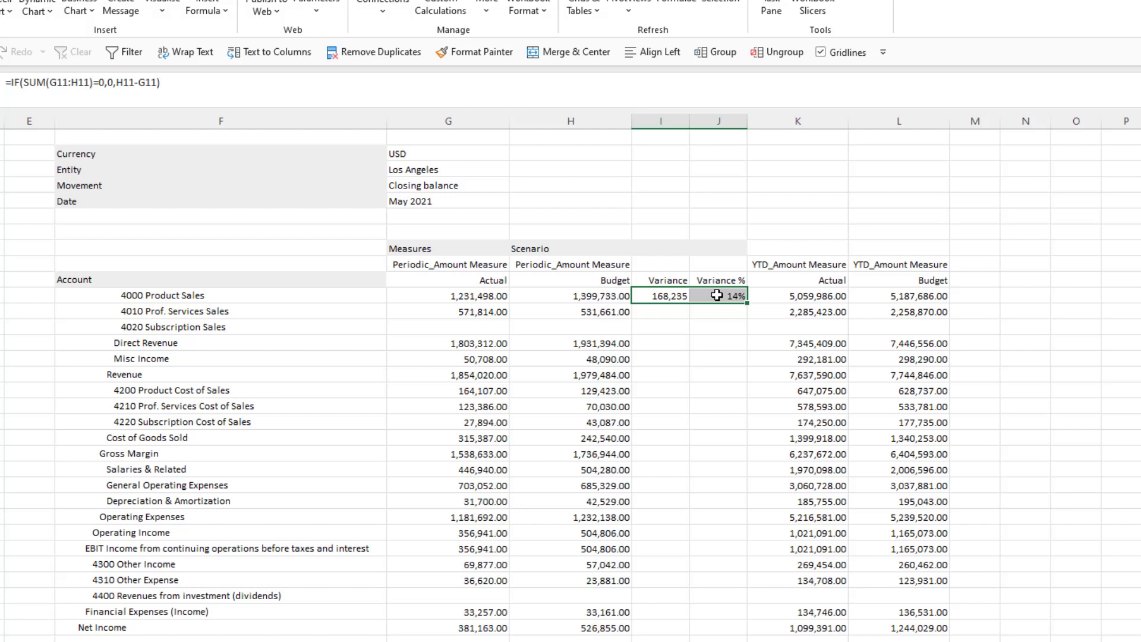
drag(716, 296, 716, 630)
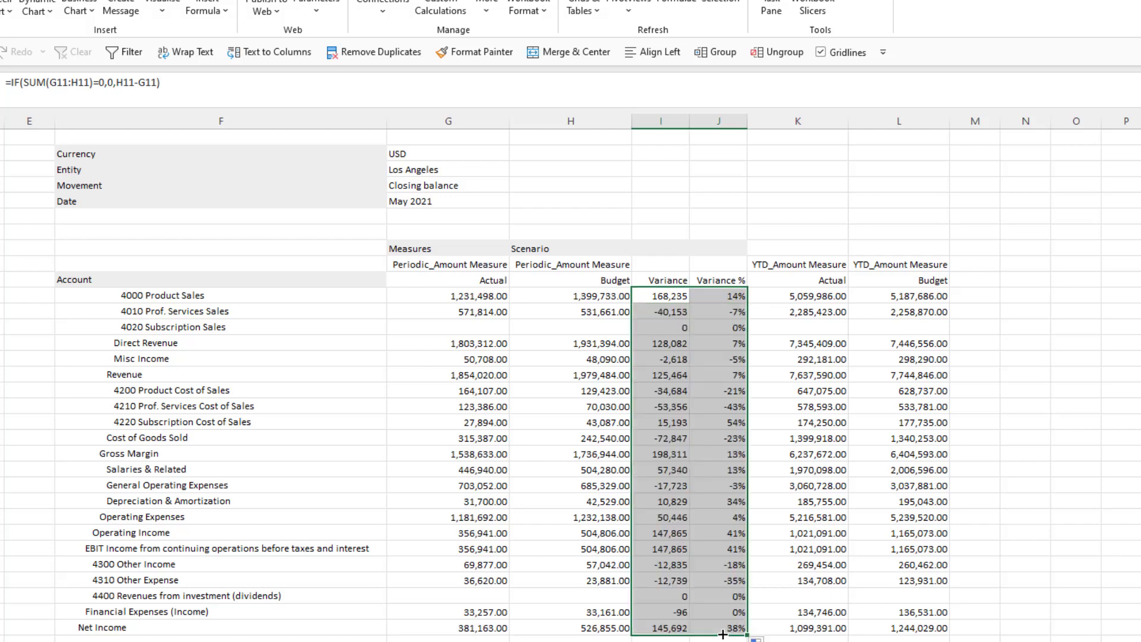
click(667, 280)
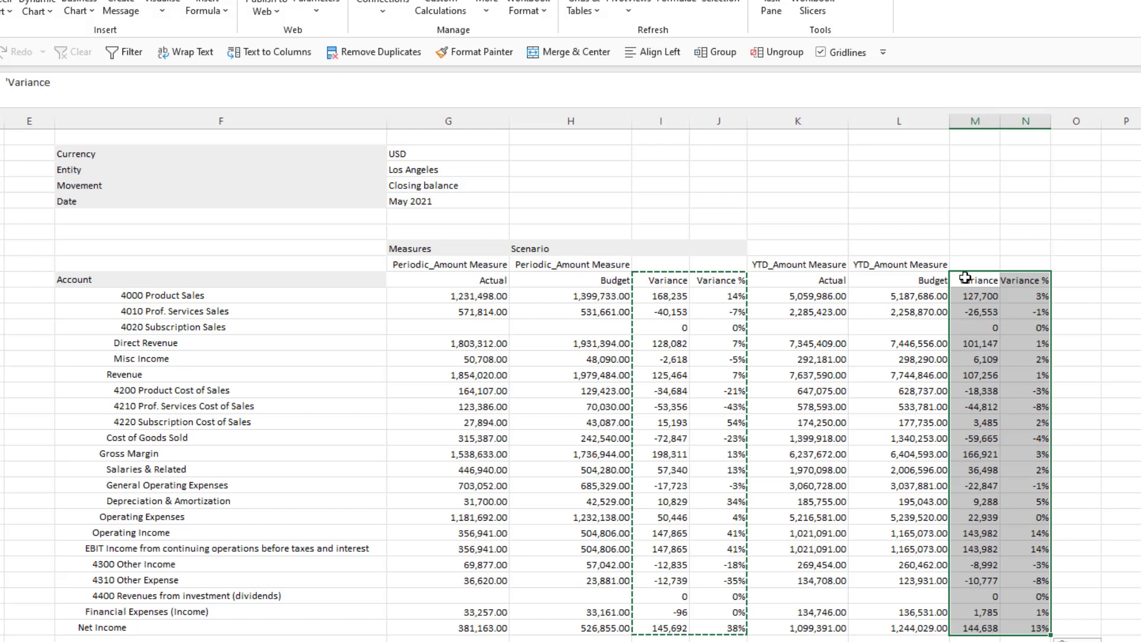
mouse_move(398, 344)
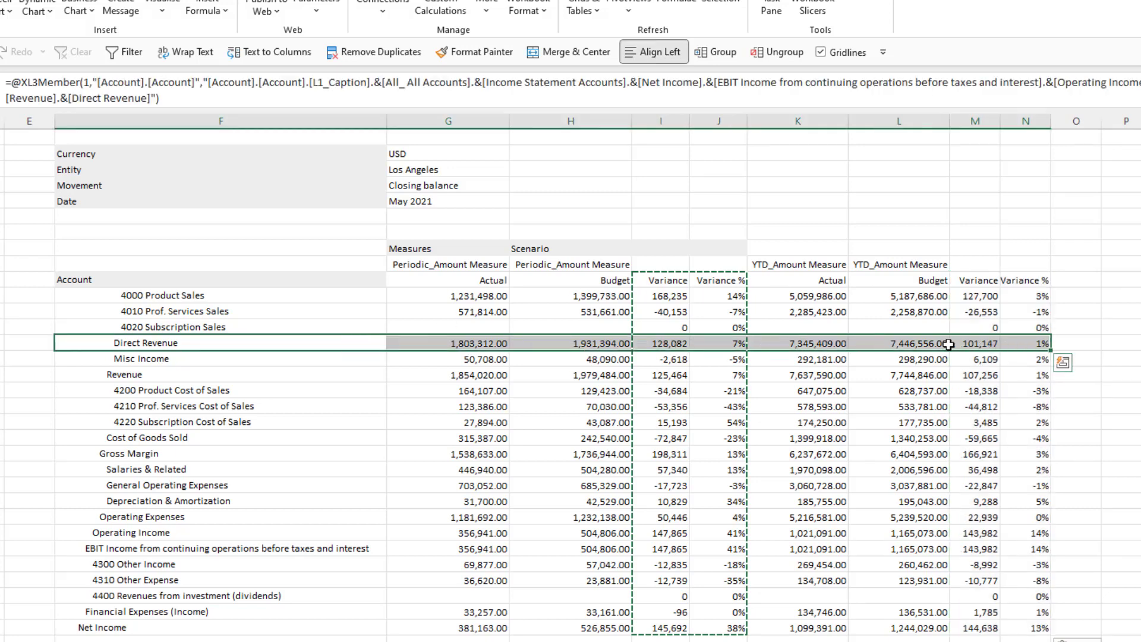
Bold and shade the Direct Revenue subtotal row.
right_click(948, 344)
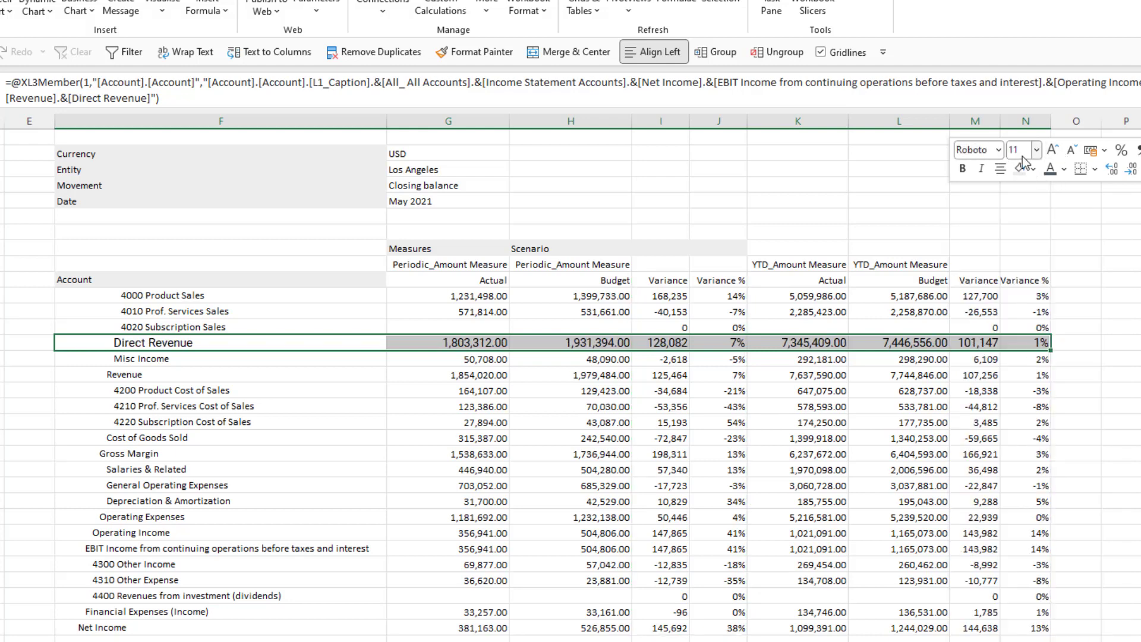
click(961, 168)
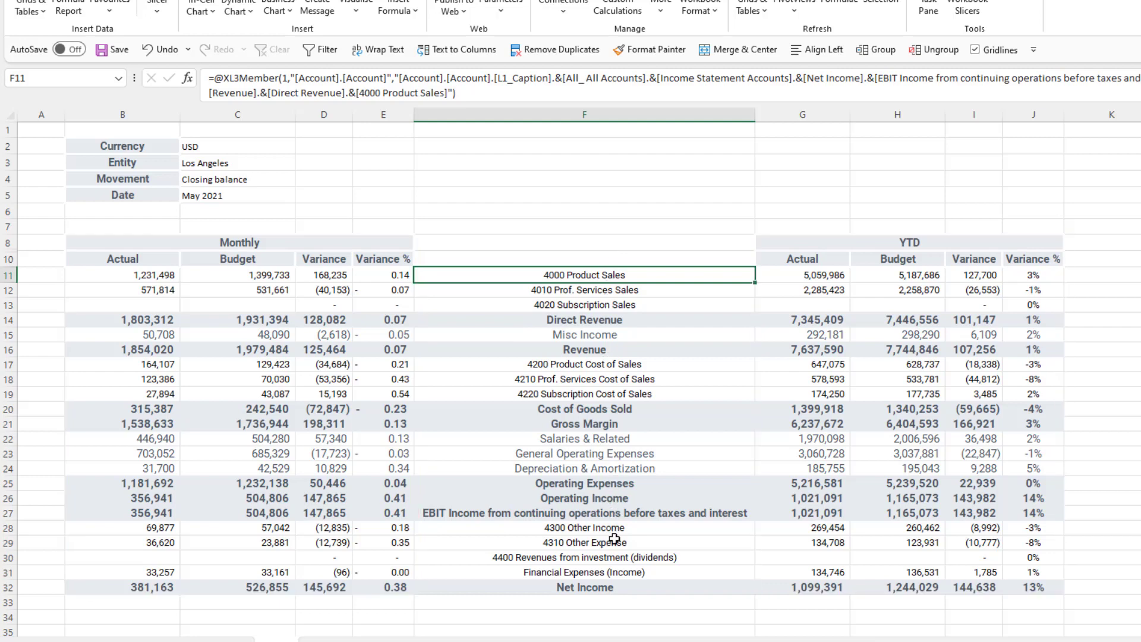
click(584, 587)
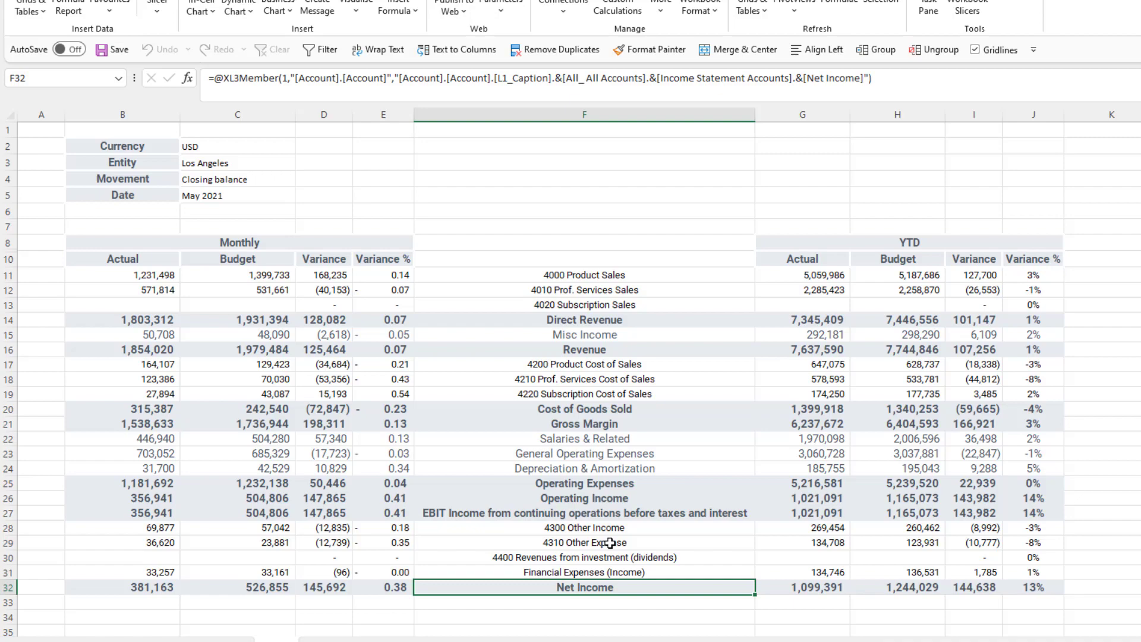
click(236, 167)
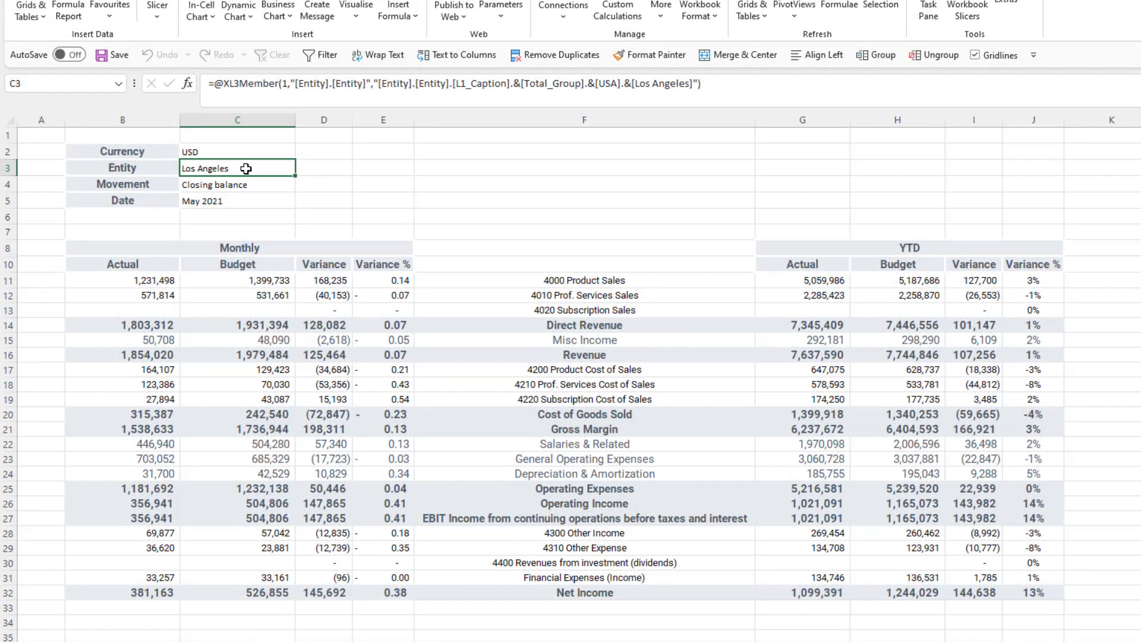
Propagate the report across sheets for USA Children into a new workbook, then return to the original.
right_click(237, 168)
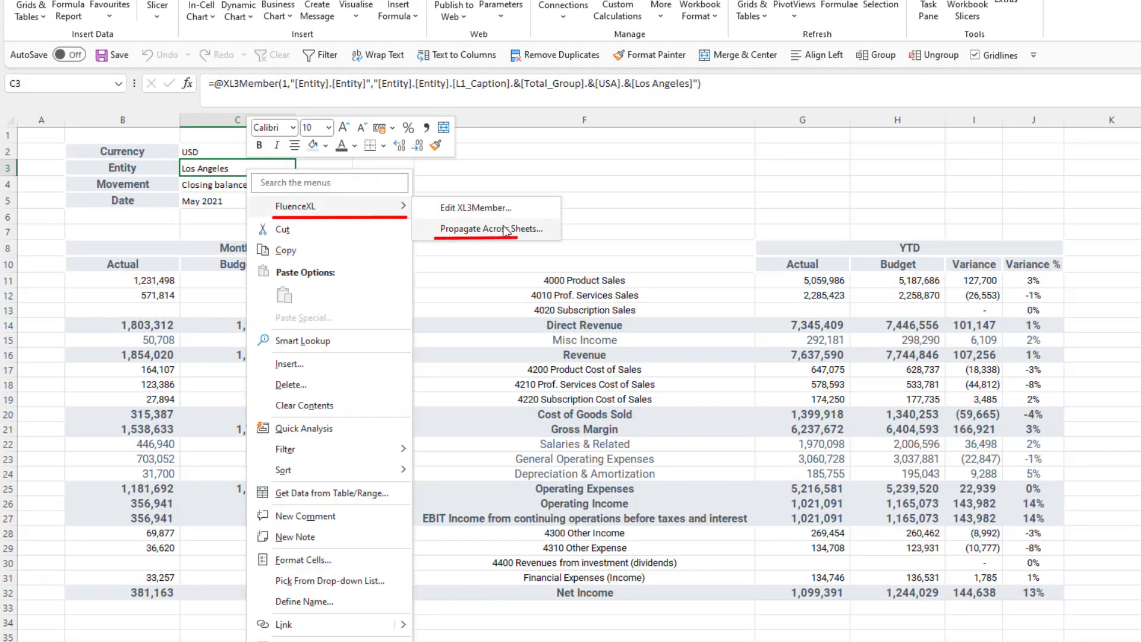
click(492, 228)
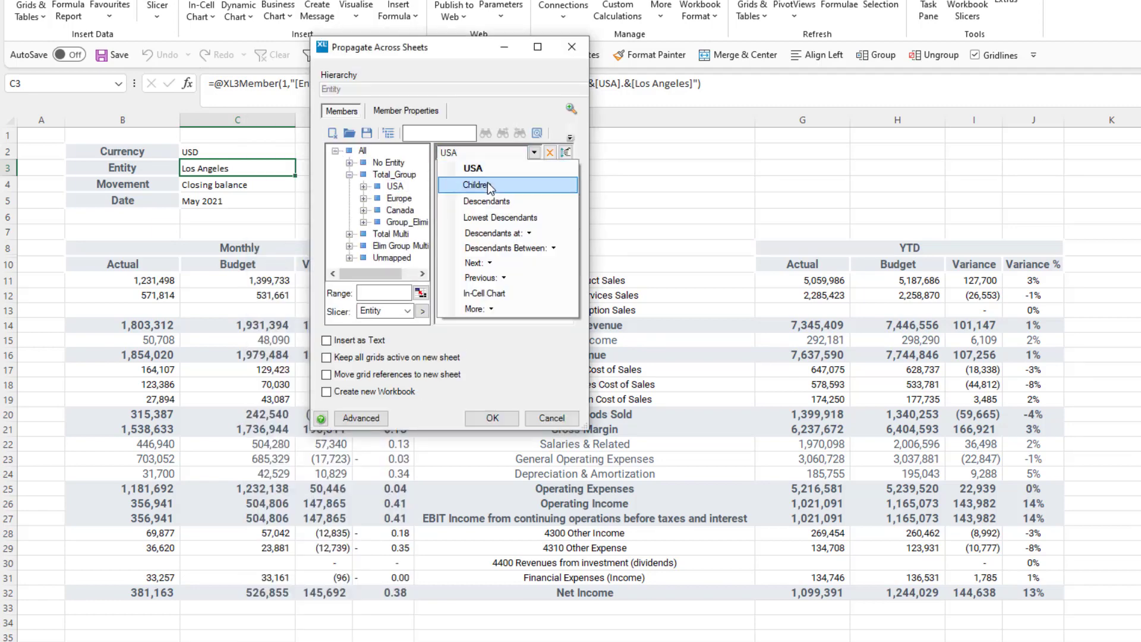
click(477, 186)
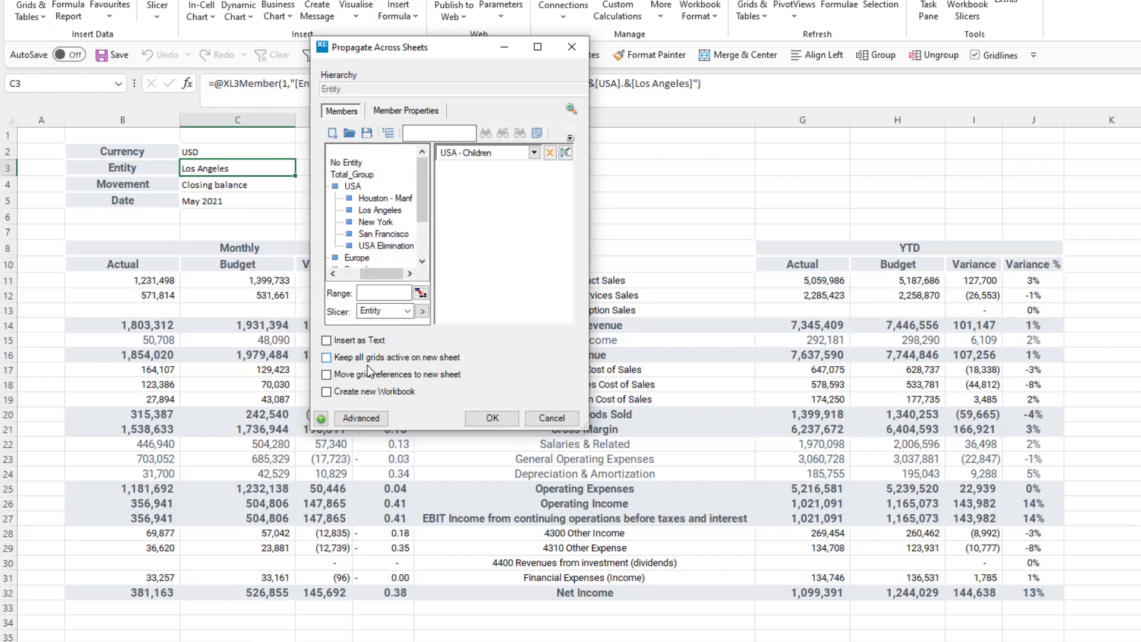
click(325, 391)
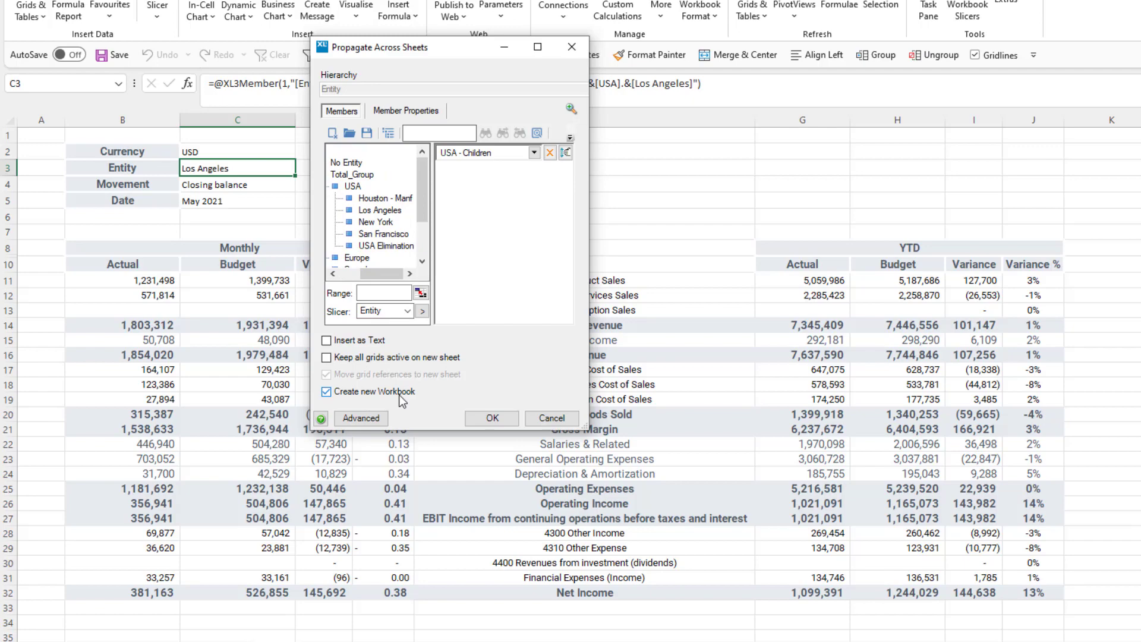
click(491, 417)
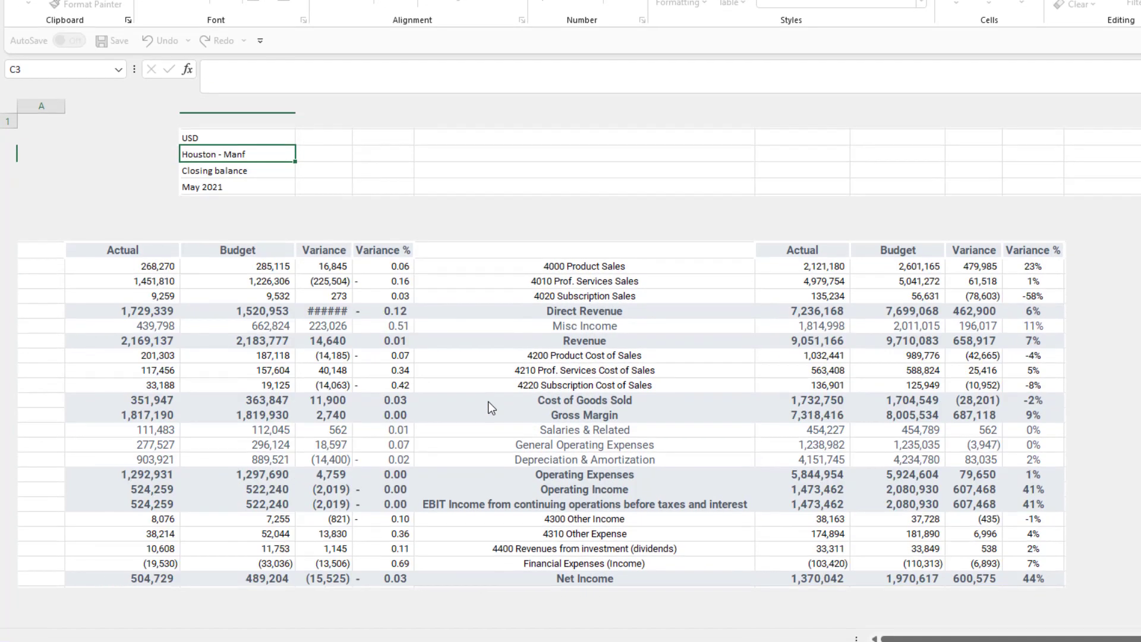
click(212, 631)
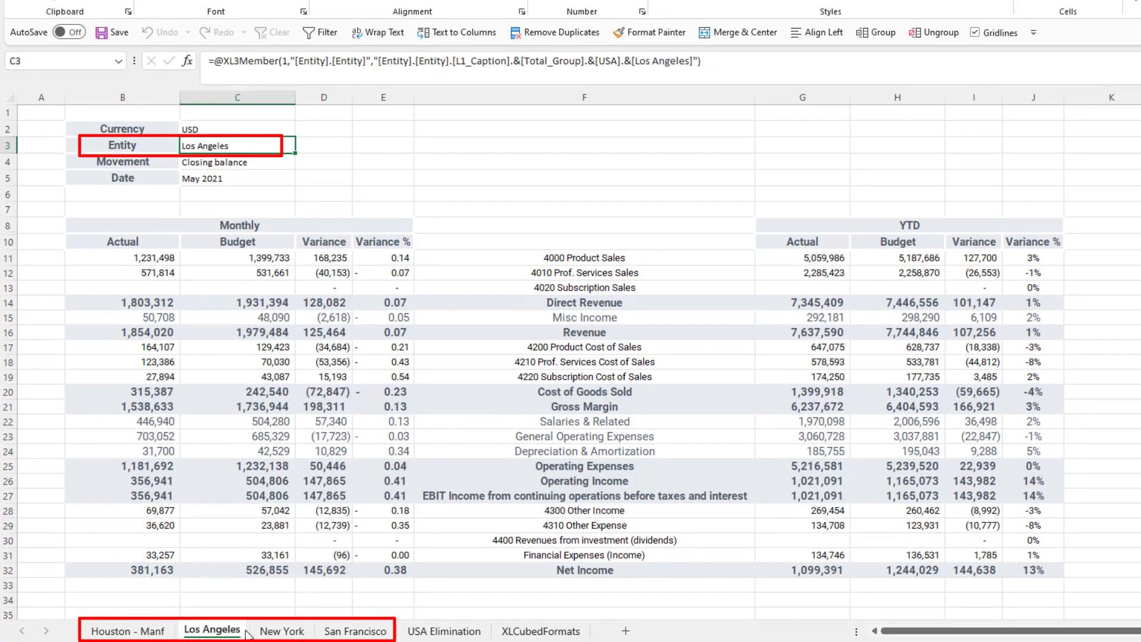
click(355, 629)
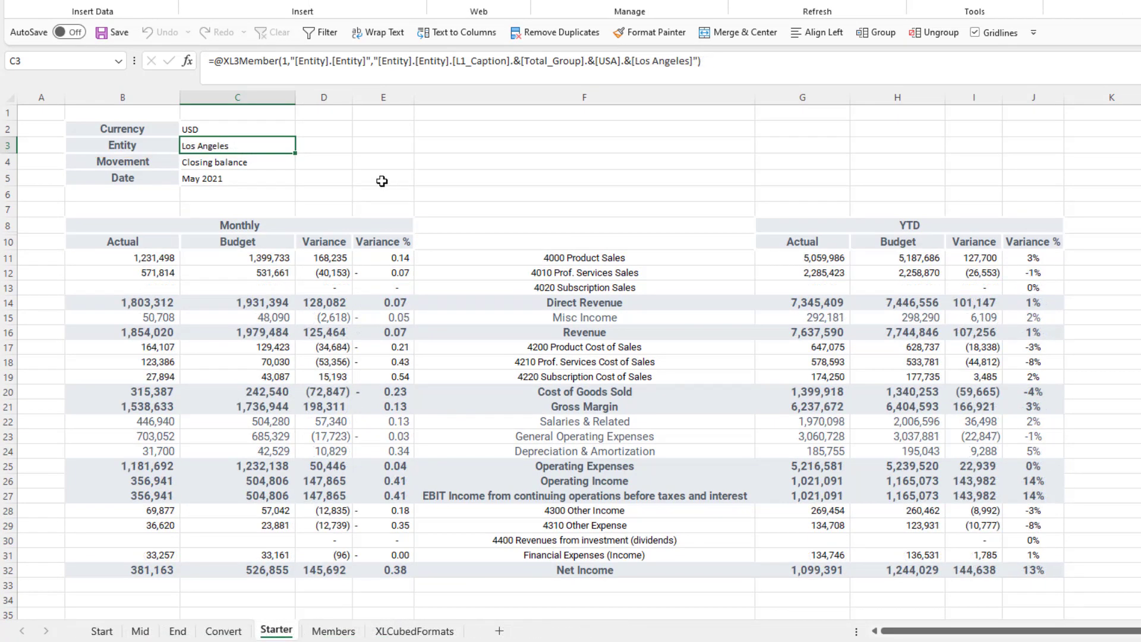
Convert the Entity filter cell into an in-cell drop-down member list.
right_click(238, 145)
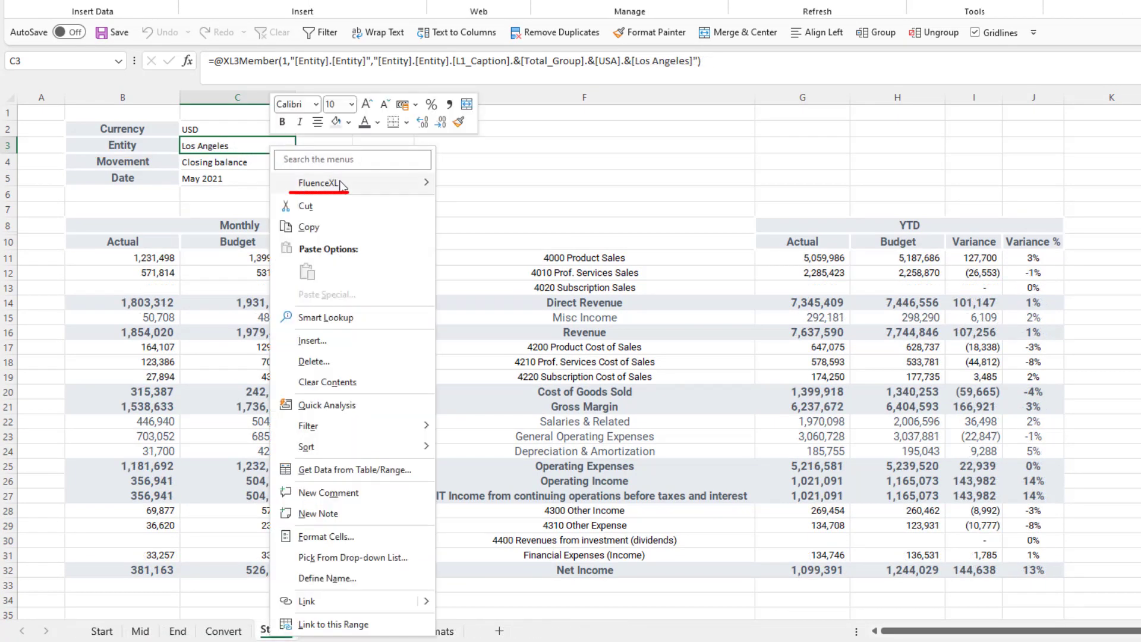
mouse_move(335, 183)
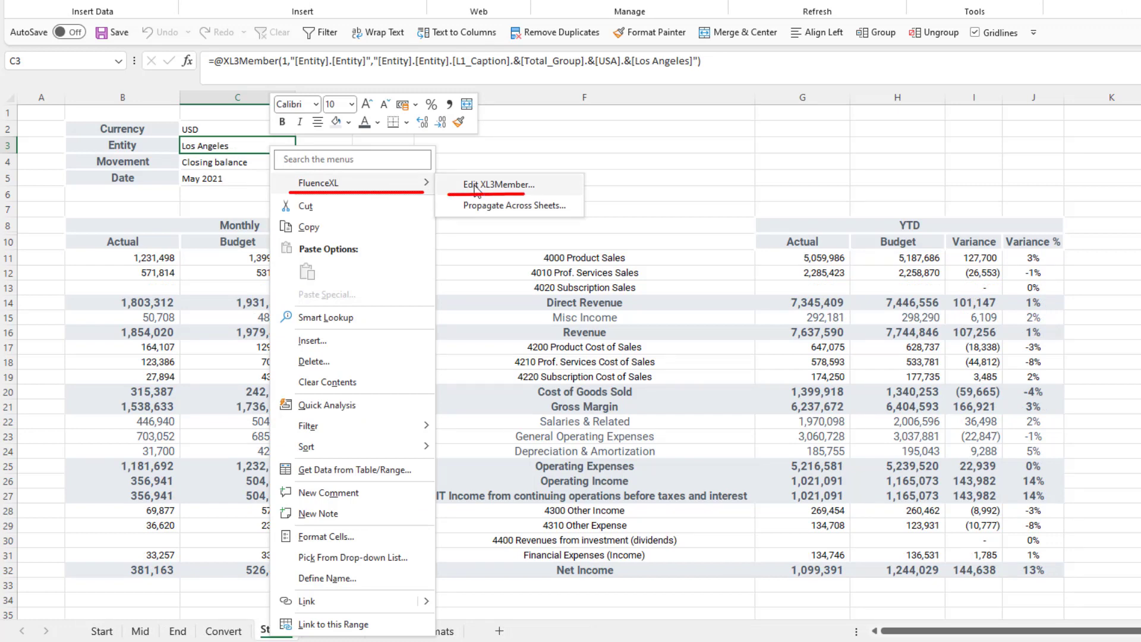
click(498, 185)
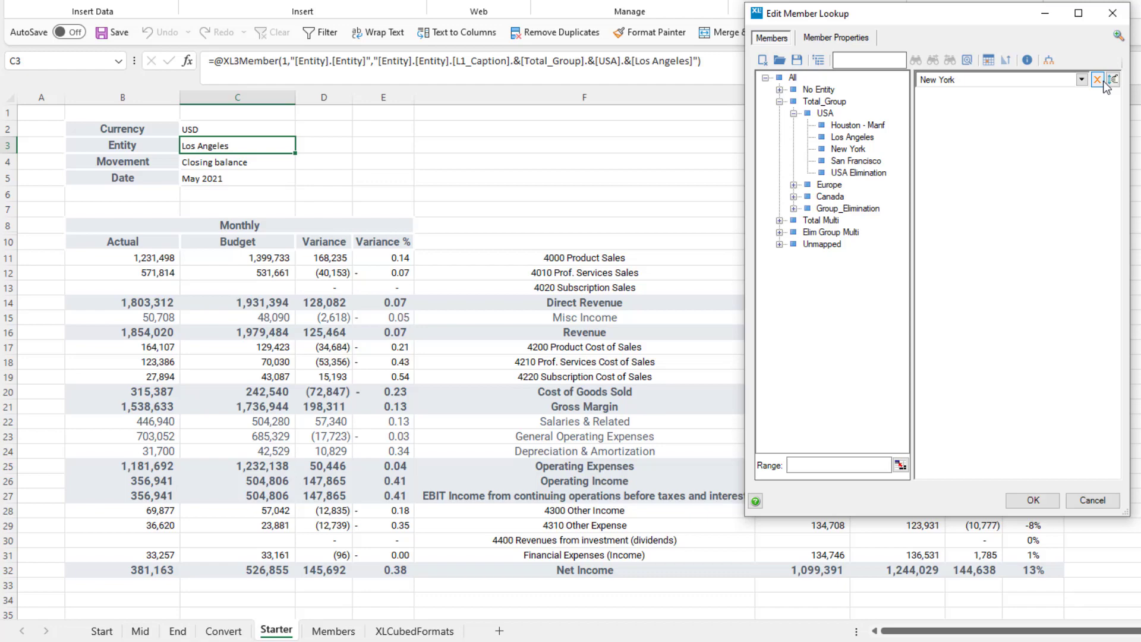
click(1030, 501)
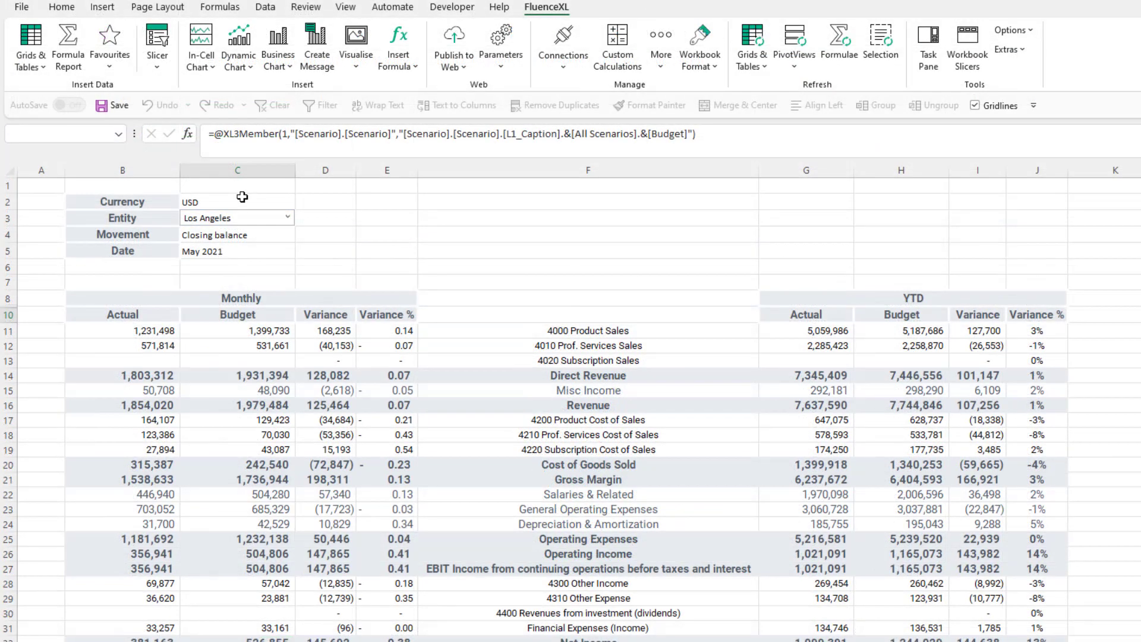
mouse_move(273, 202)
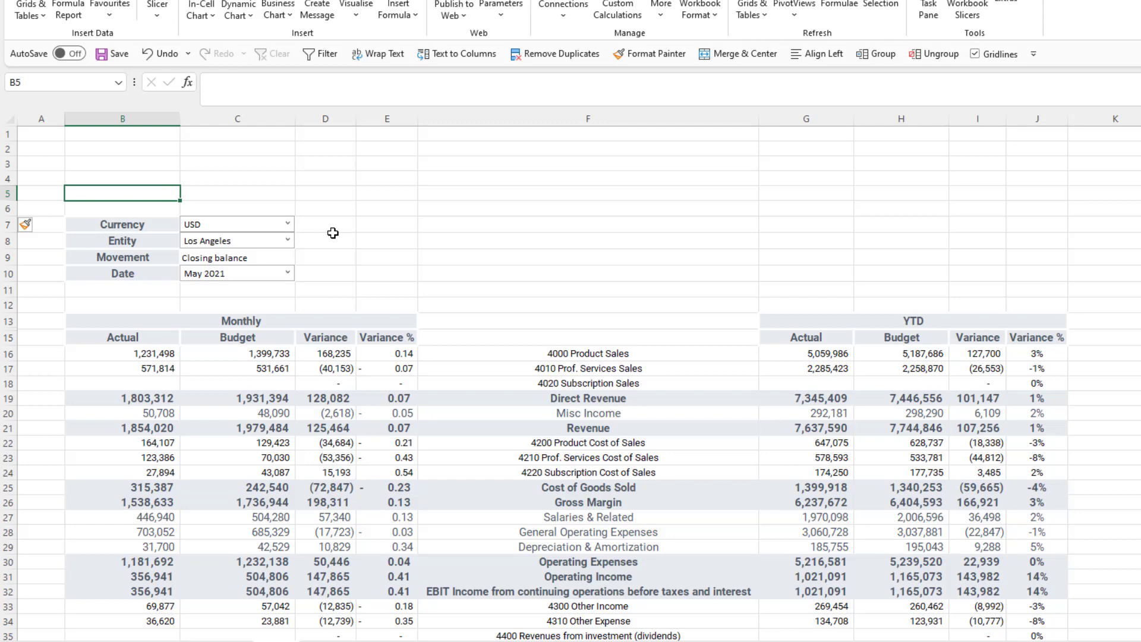
Title the report 'Income Statement Report' in B5 with a green logo banner and hide gridlines.
text(Income)
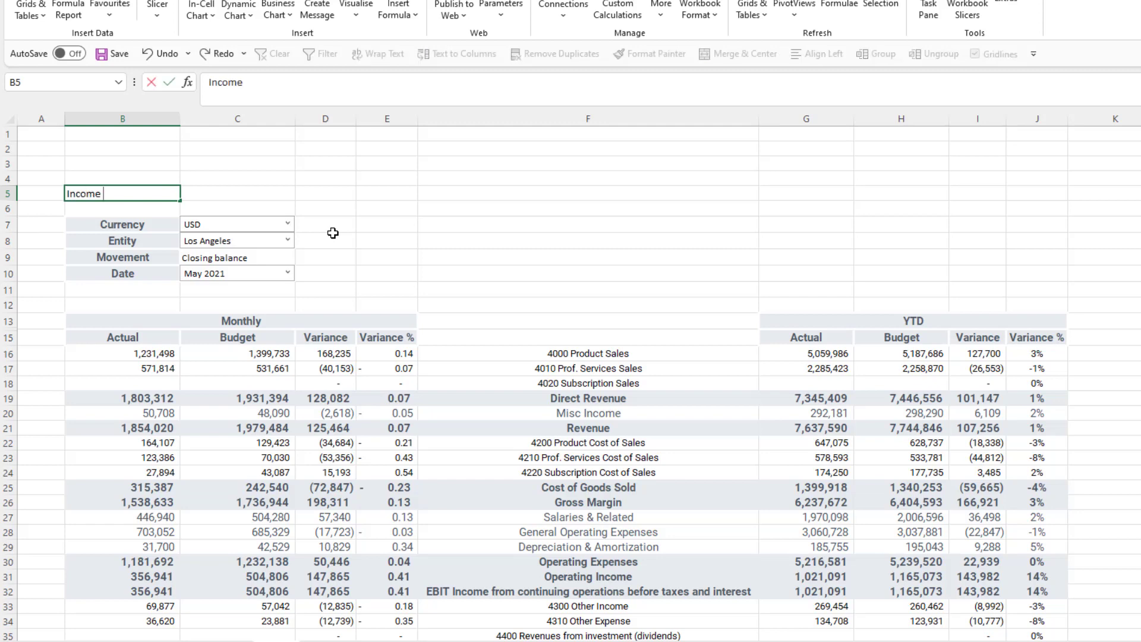
text(Income Statement Report)
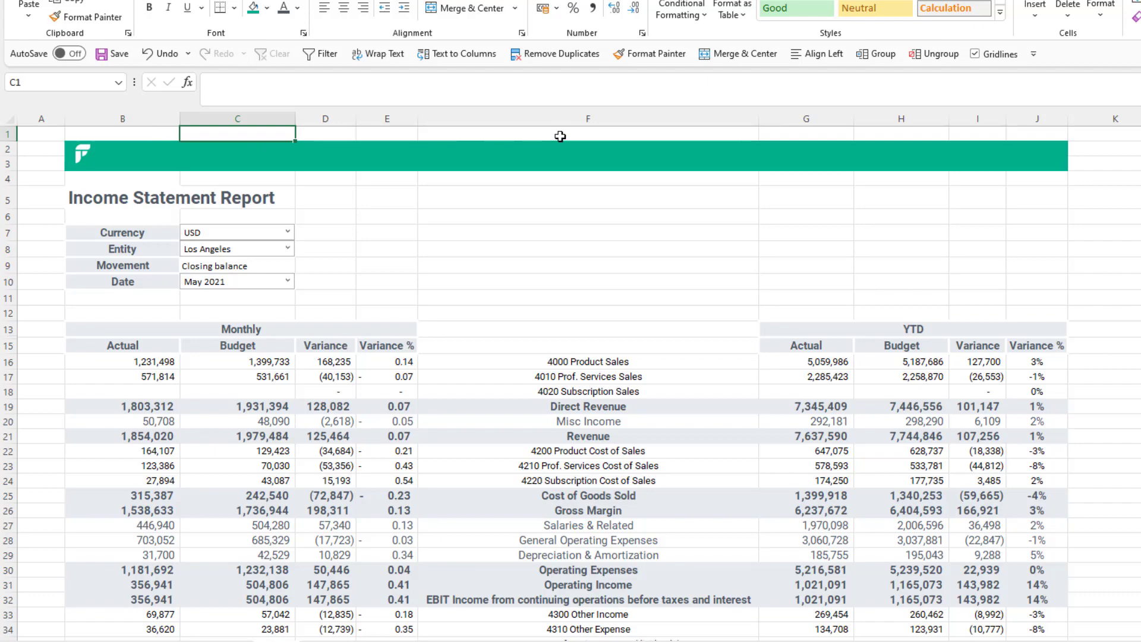
click(974, 53)
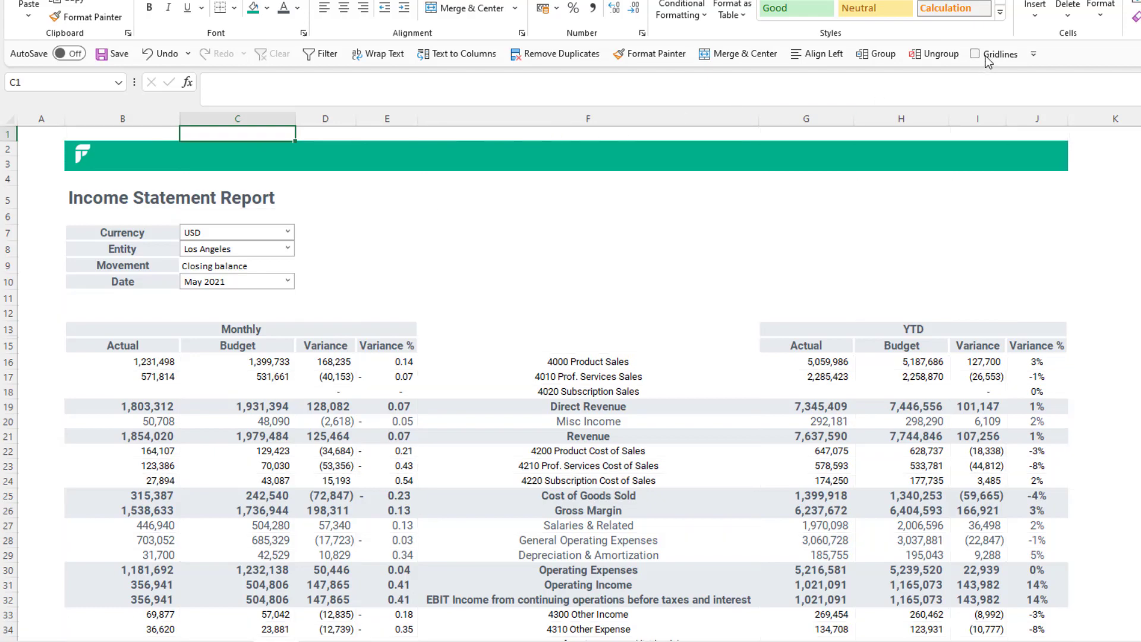